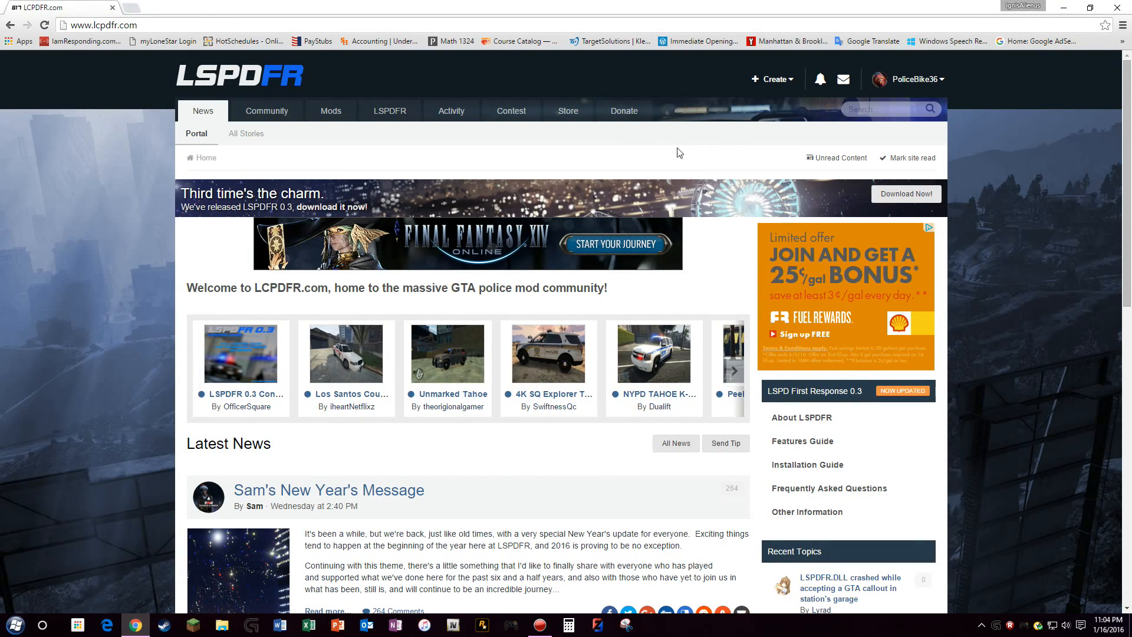
mouse_move(607, 154)
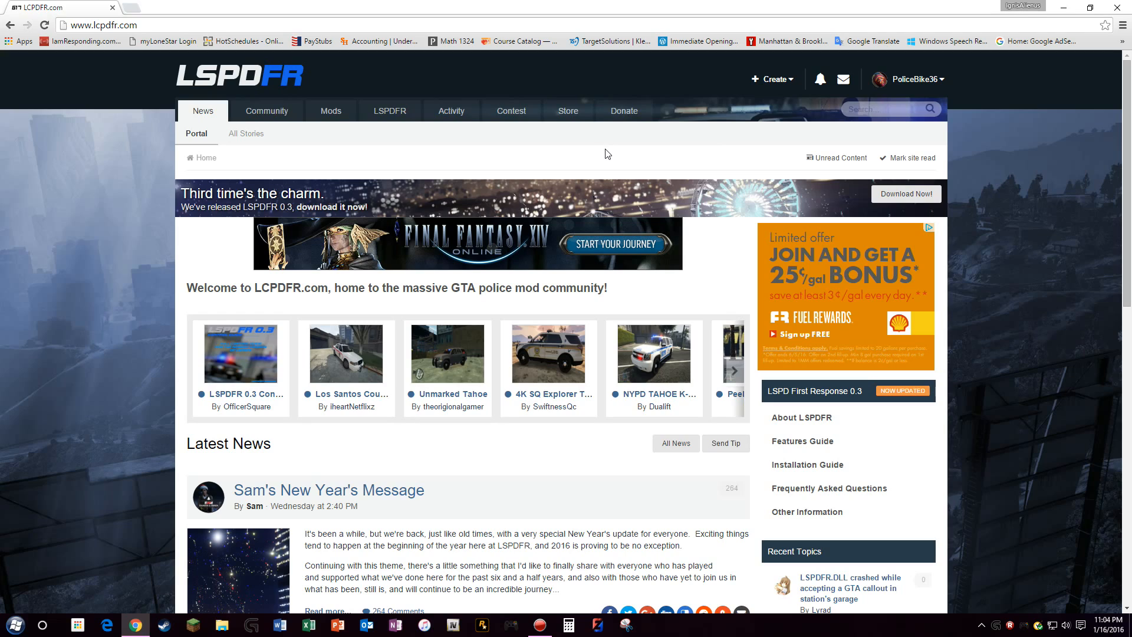
Step: Navigate LCPDFR.com to the LSPD First Response 0.3 file page
left_click(744, 372)
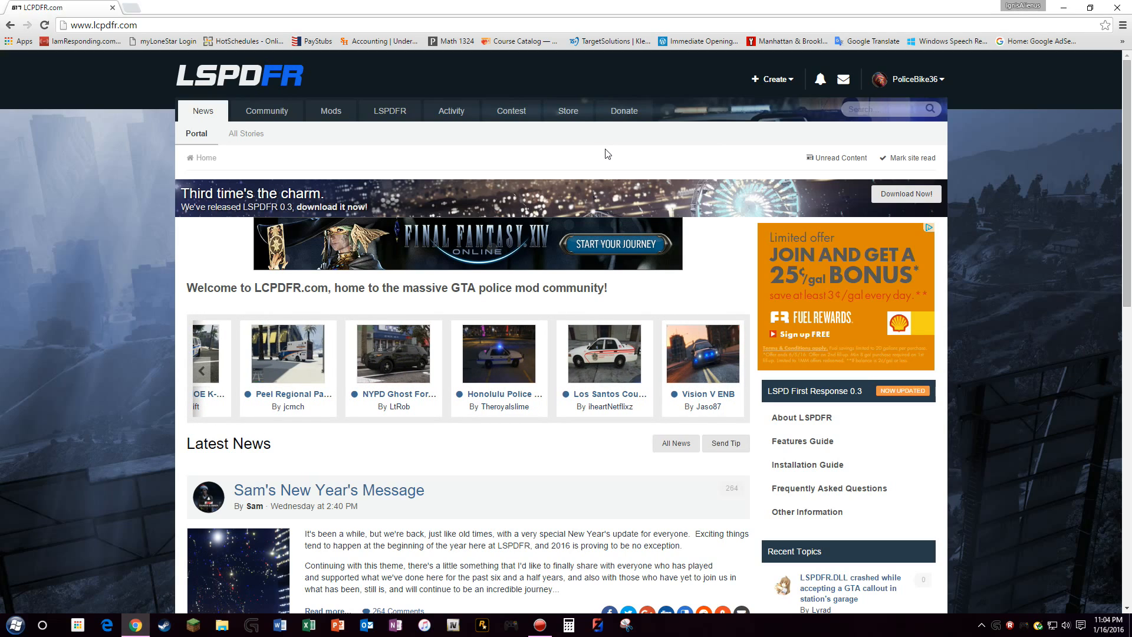
left_click(730, 372)
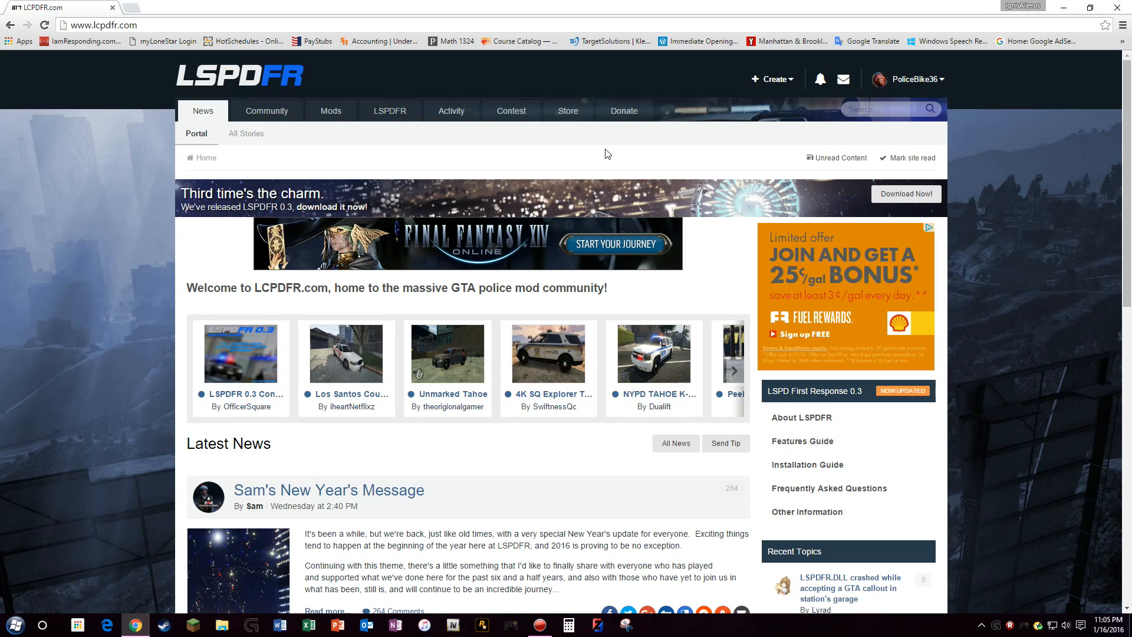
left_click(734, 370)
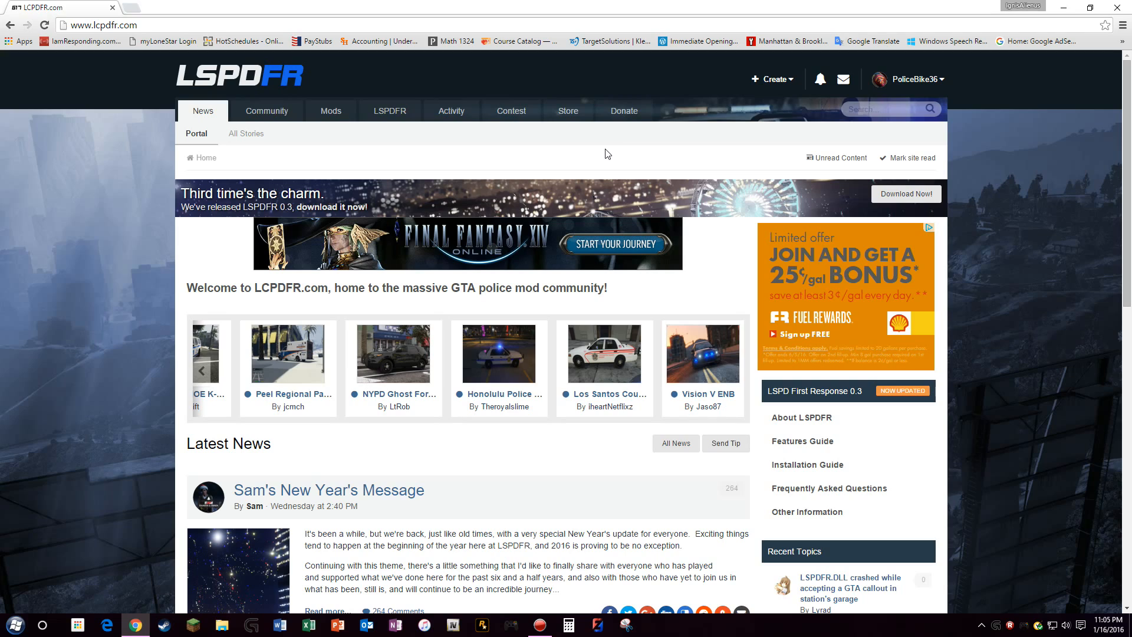
left_click(200, 371)
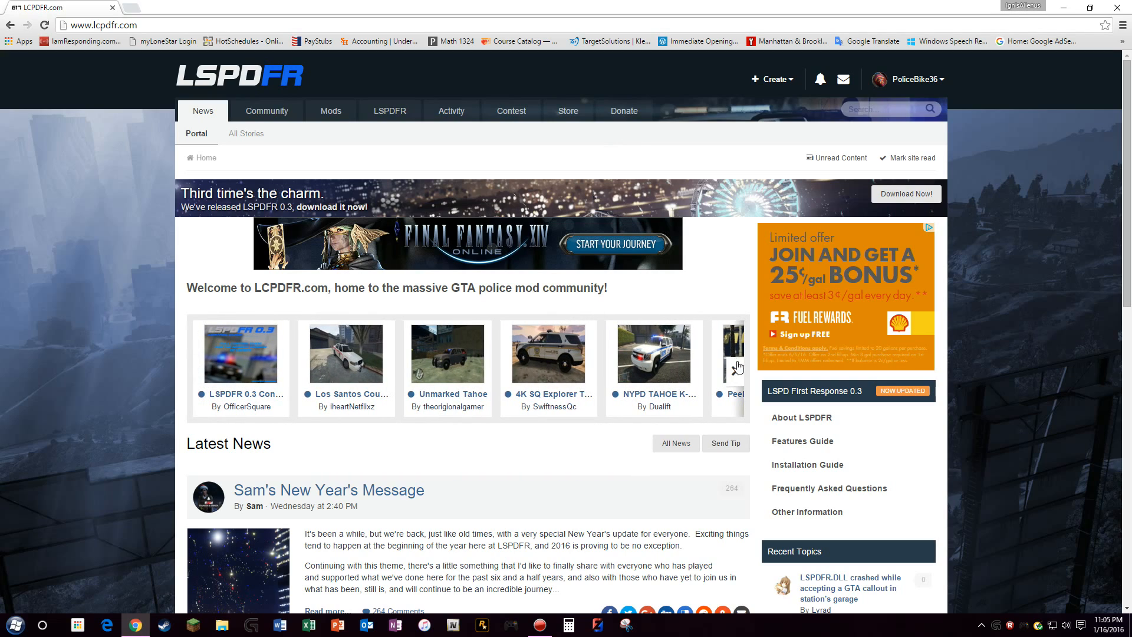
left_click(738, 368)
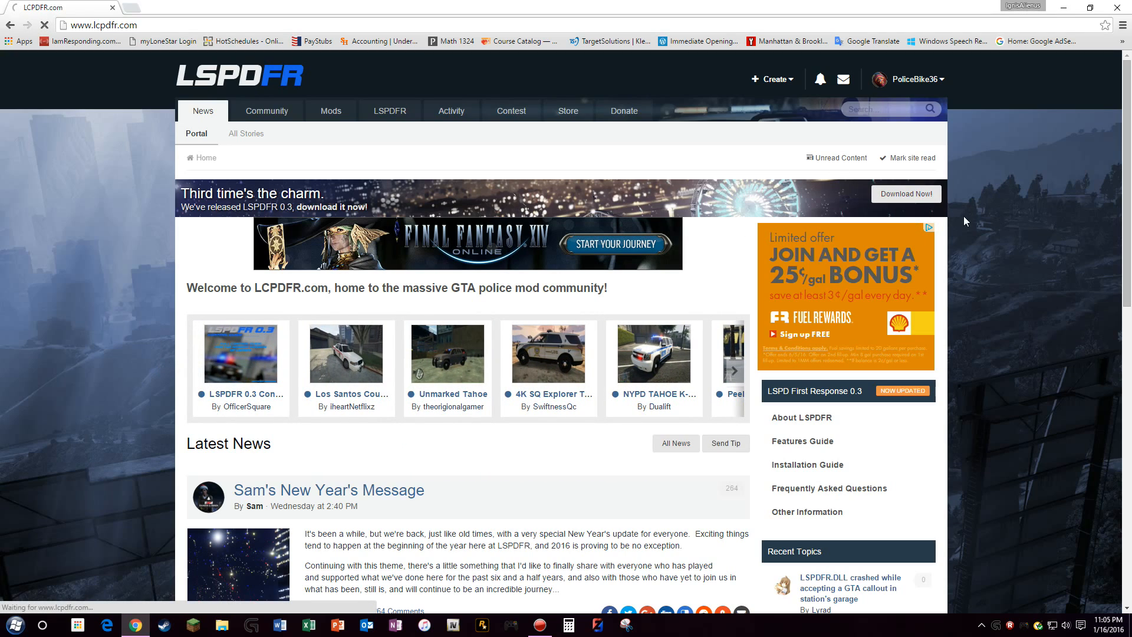
left_click(816, 391)
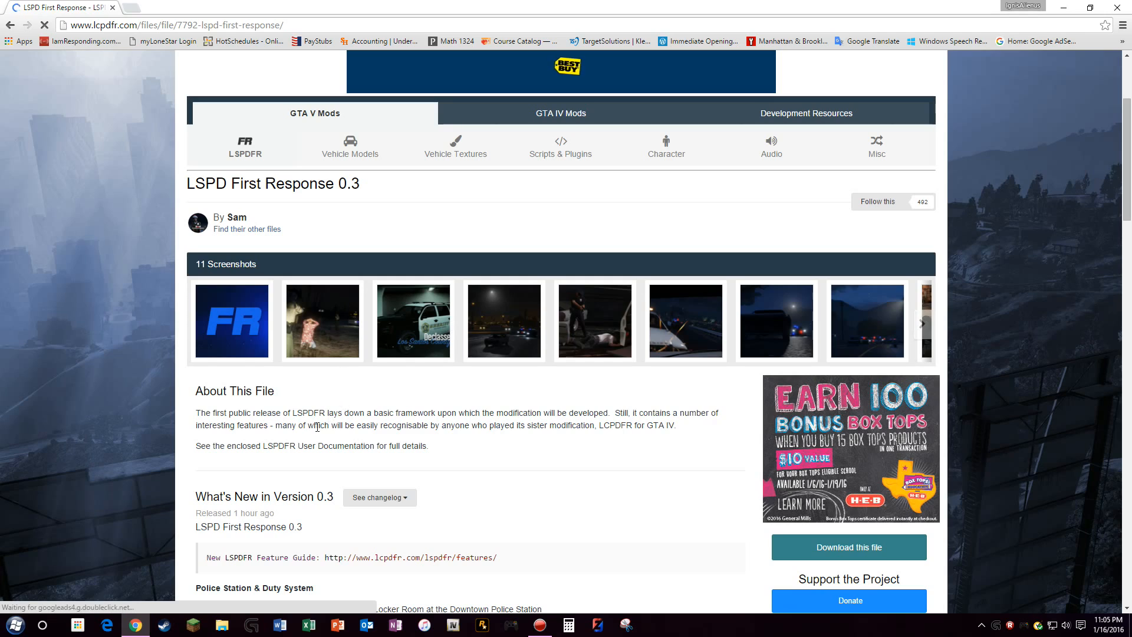
Step: Review the 'What's New in Version 0.3' changelog down to the bottom
scroll("down", 3)
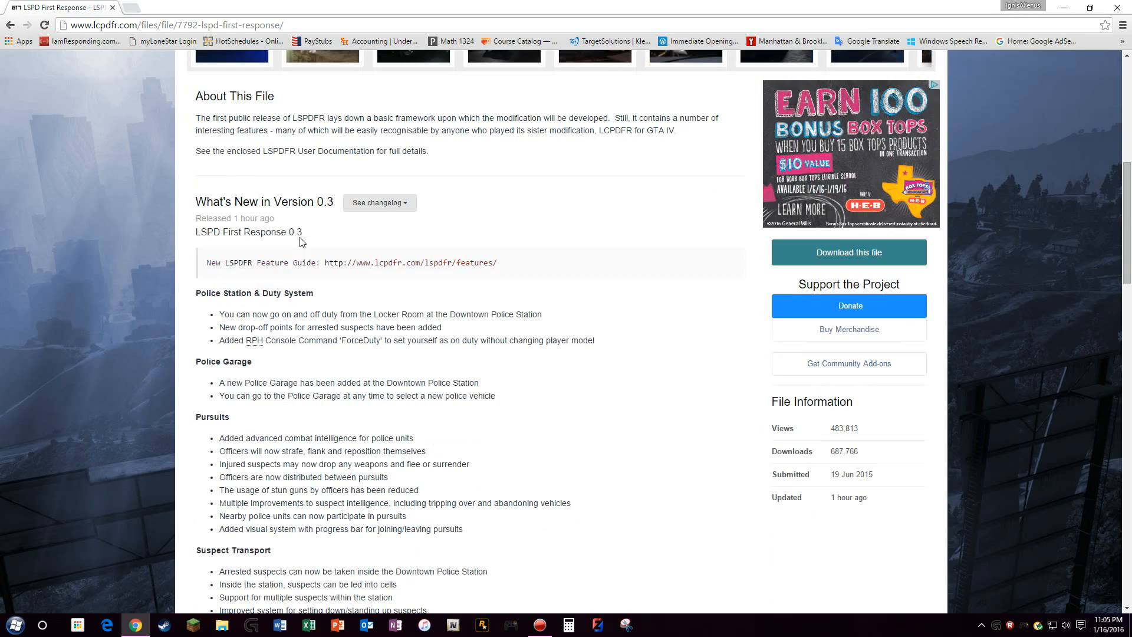
scroll("down", 3)
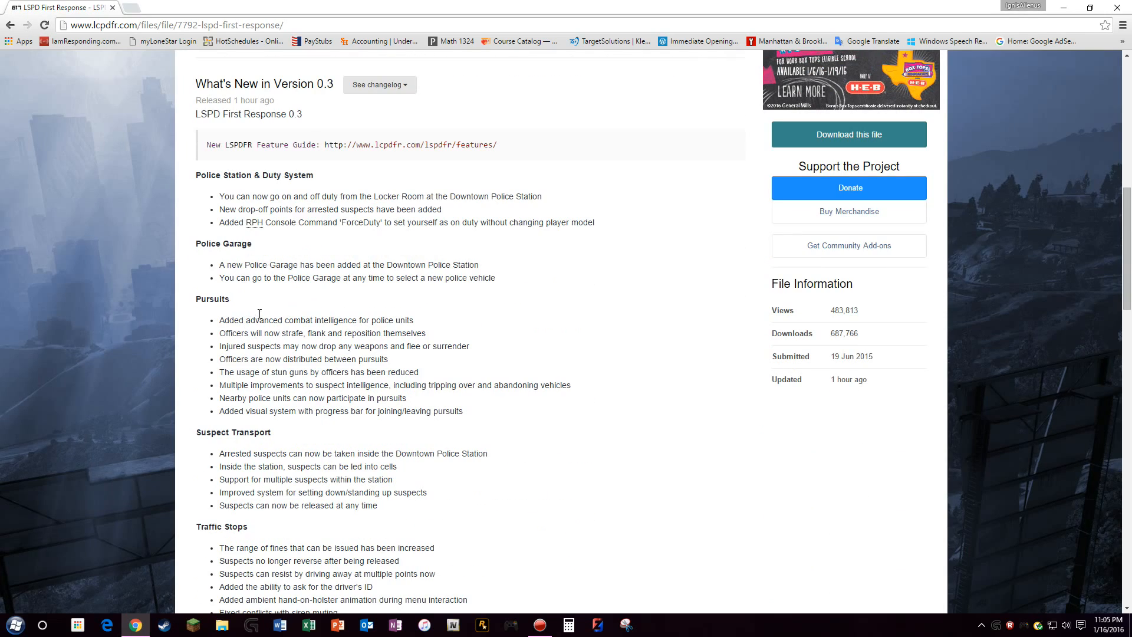
mouse_move(98, 342)
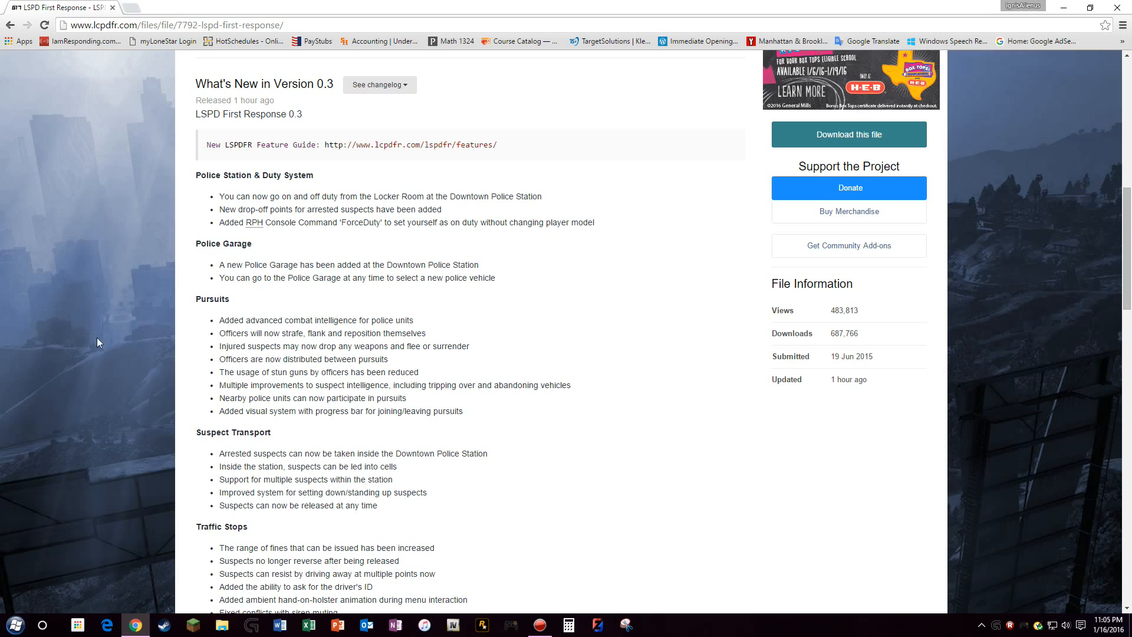
mouse_move(277, 273)
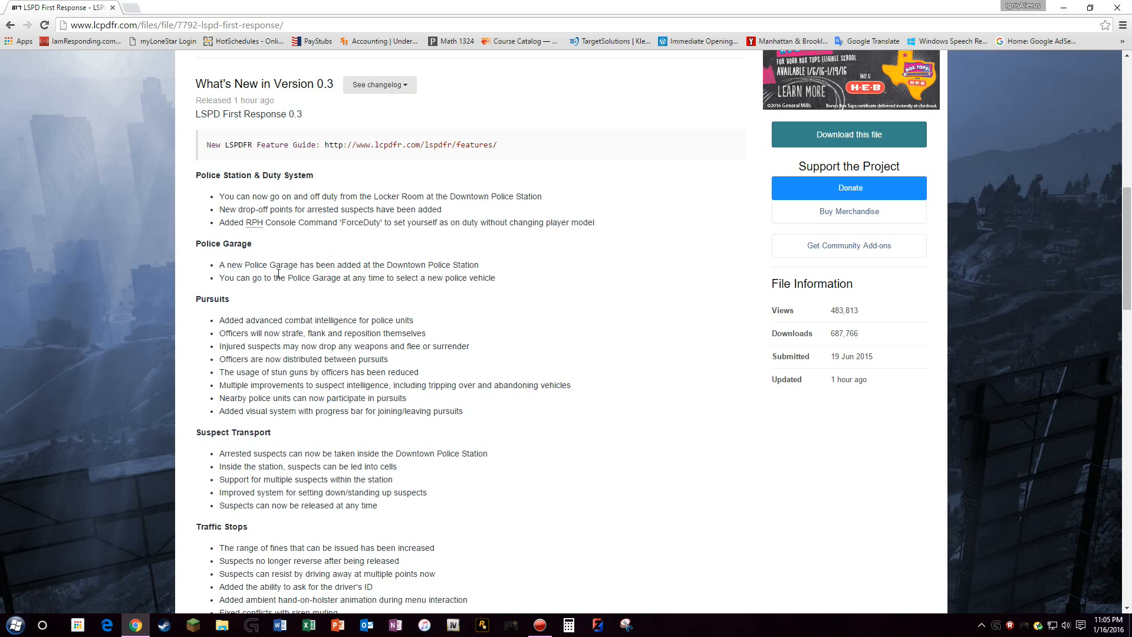
scroll("down", 3)
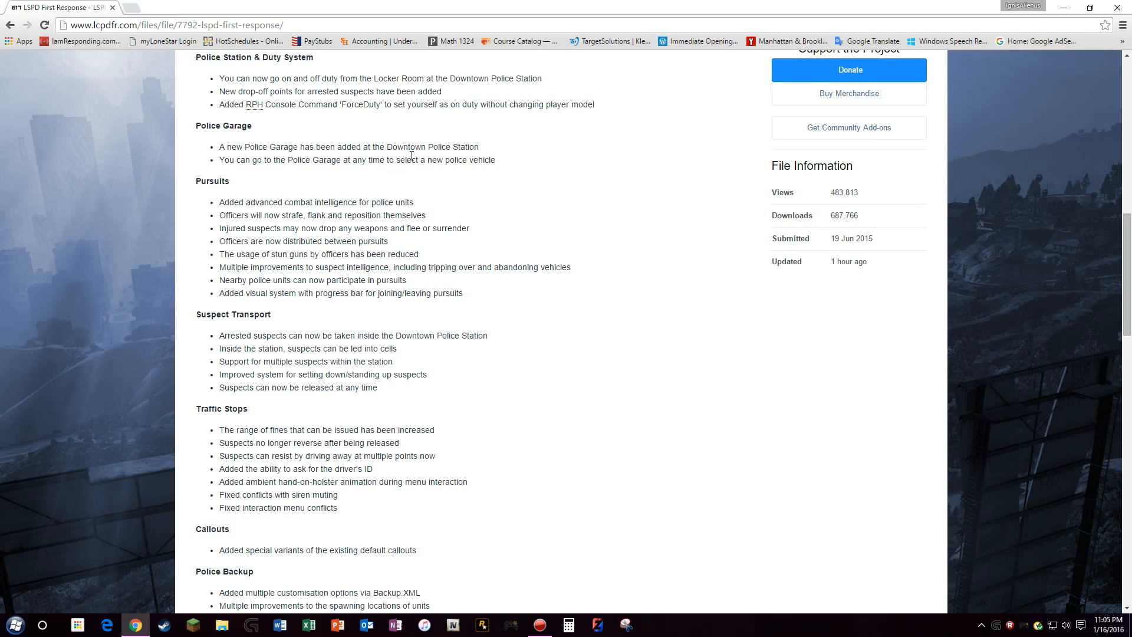
scroll("down", 3)
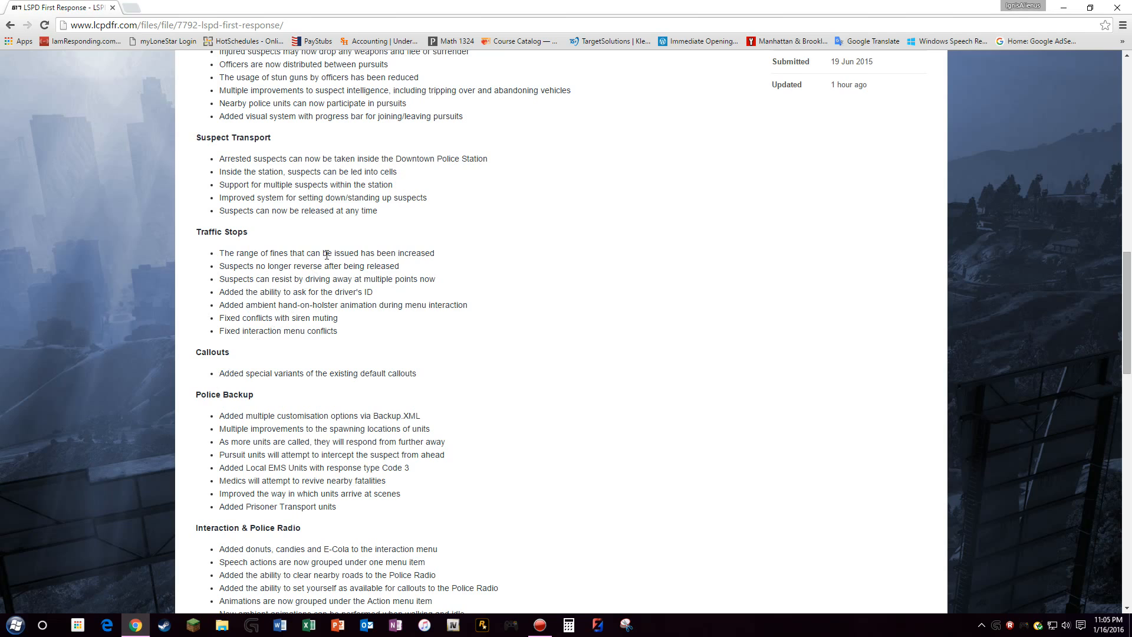
scroll("down", 3)
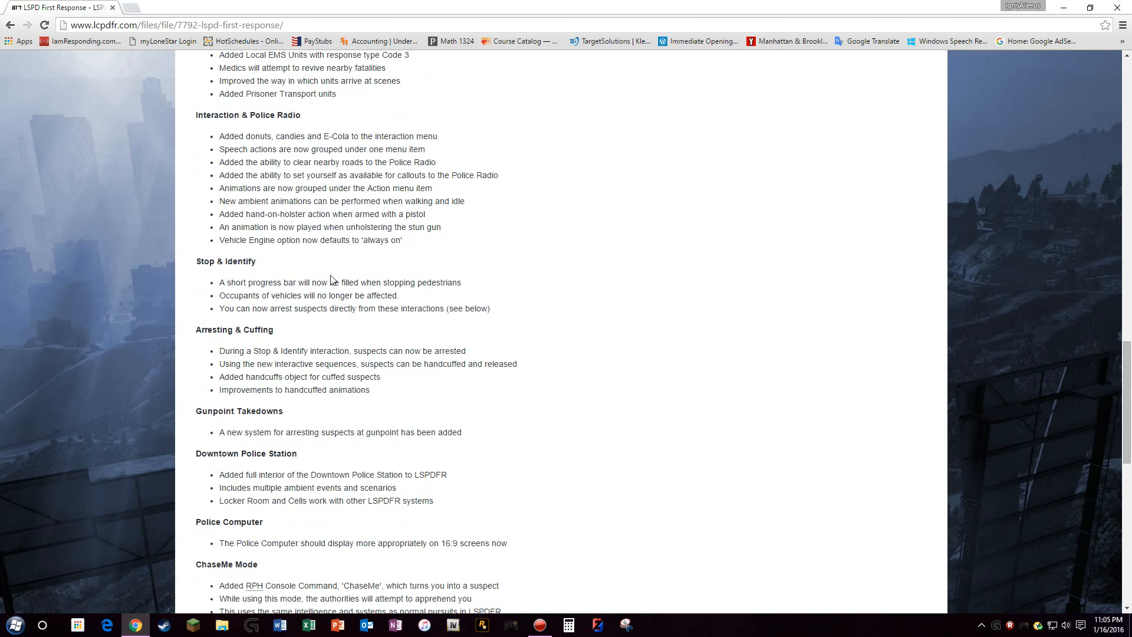
scroll("down", 3)
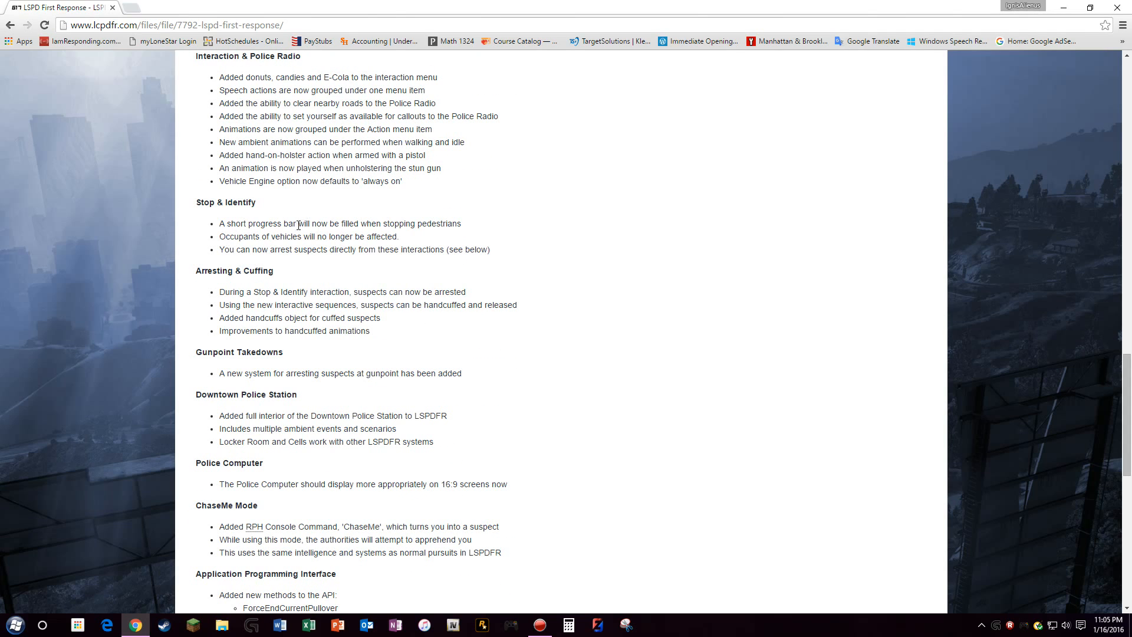
scroll("down", 3)
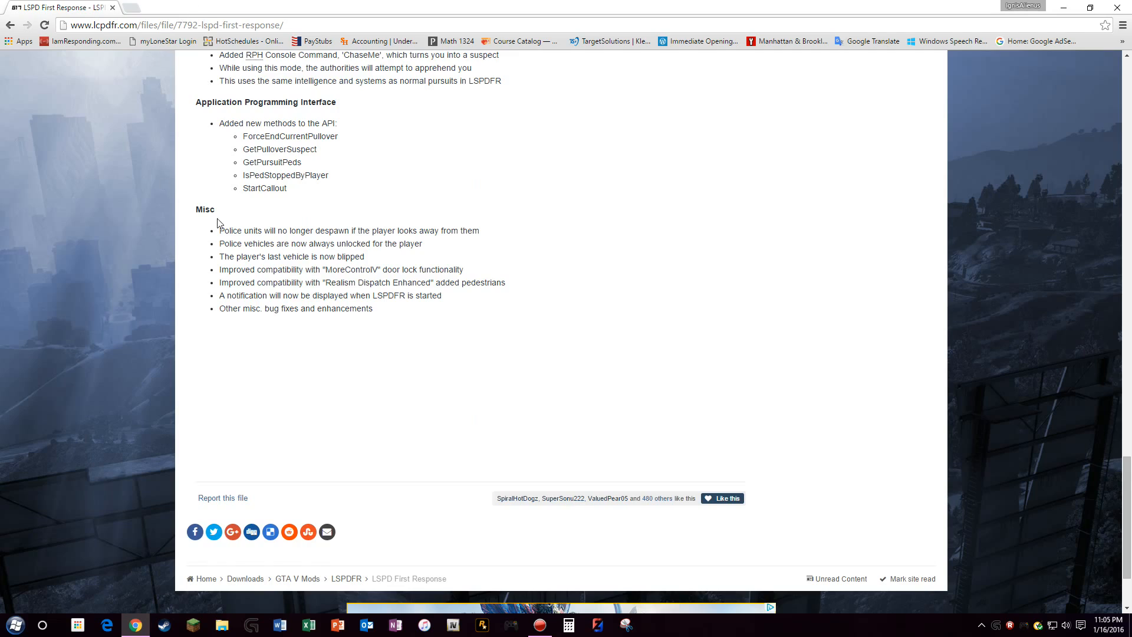
scroll("up", 3)
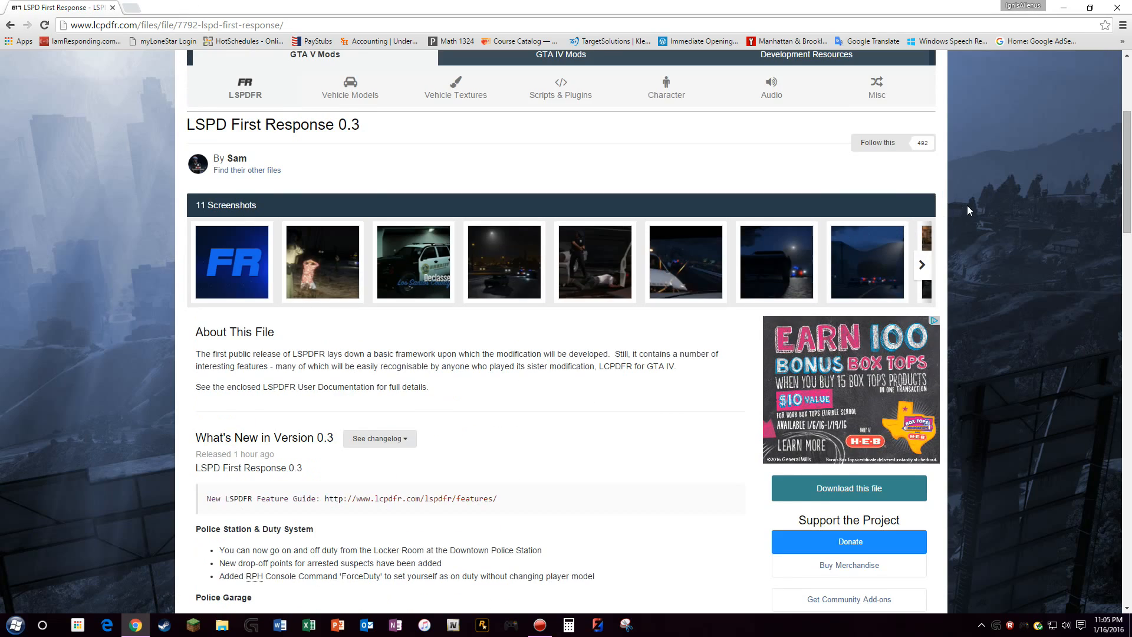
scroll("down", 3)
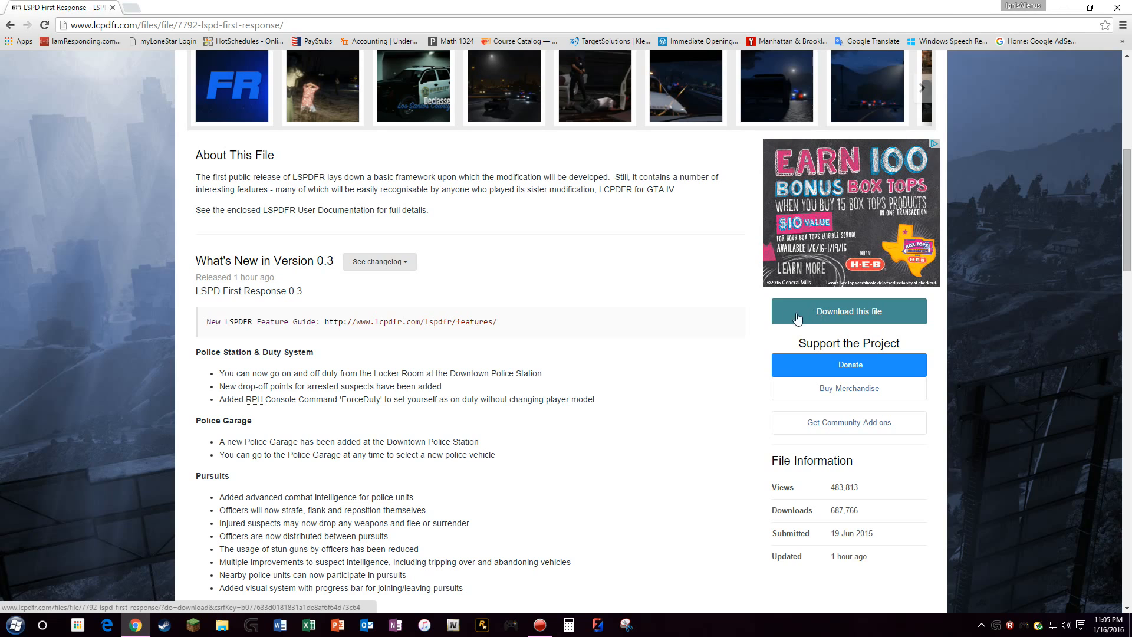
Step: Bring up the 'Download your files' chooser listing the three LSPDFR 0.3 packages
left_click(848, 312)
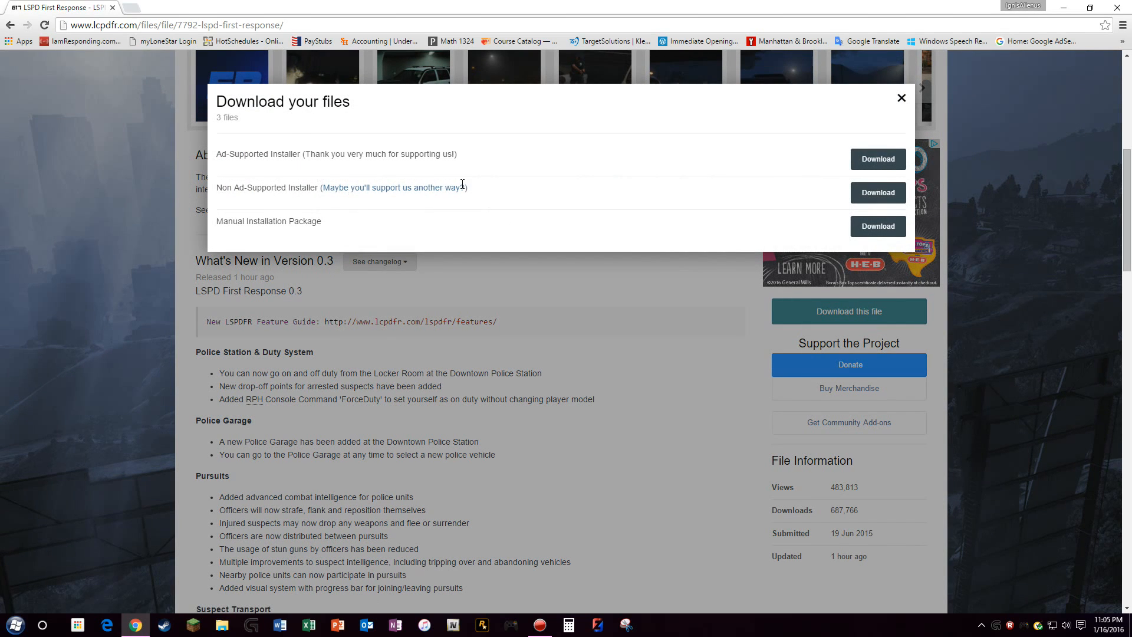
mouse_move(315, 157)
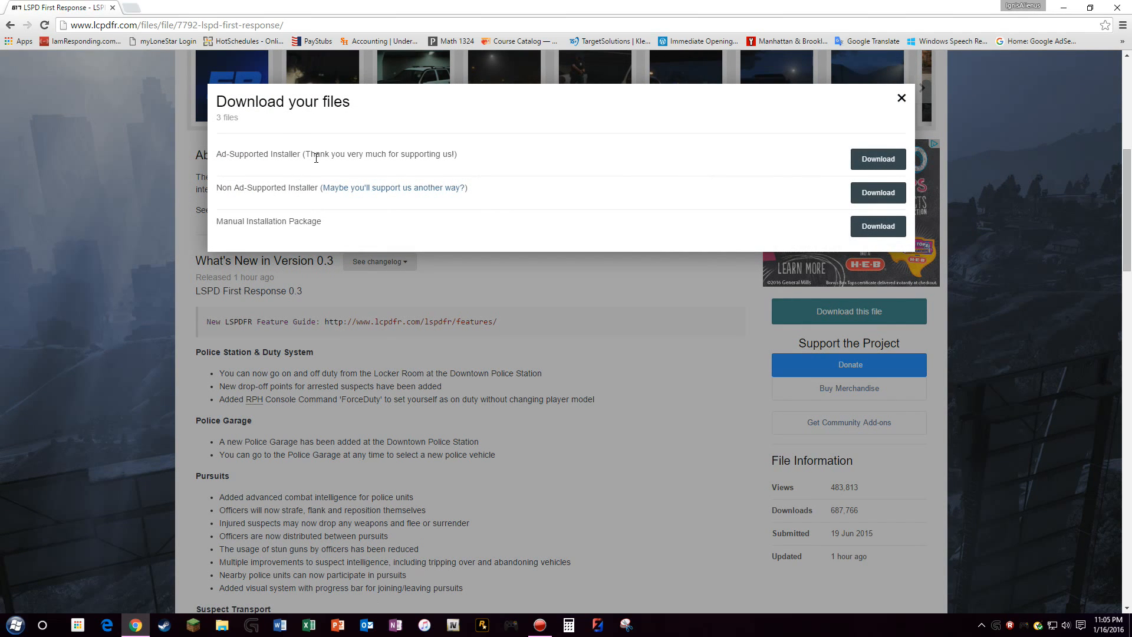
mouse_move(350, 154)
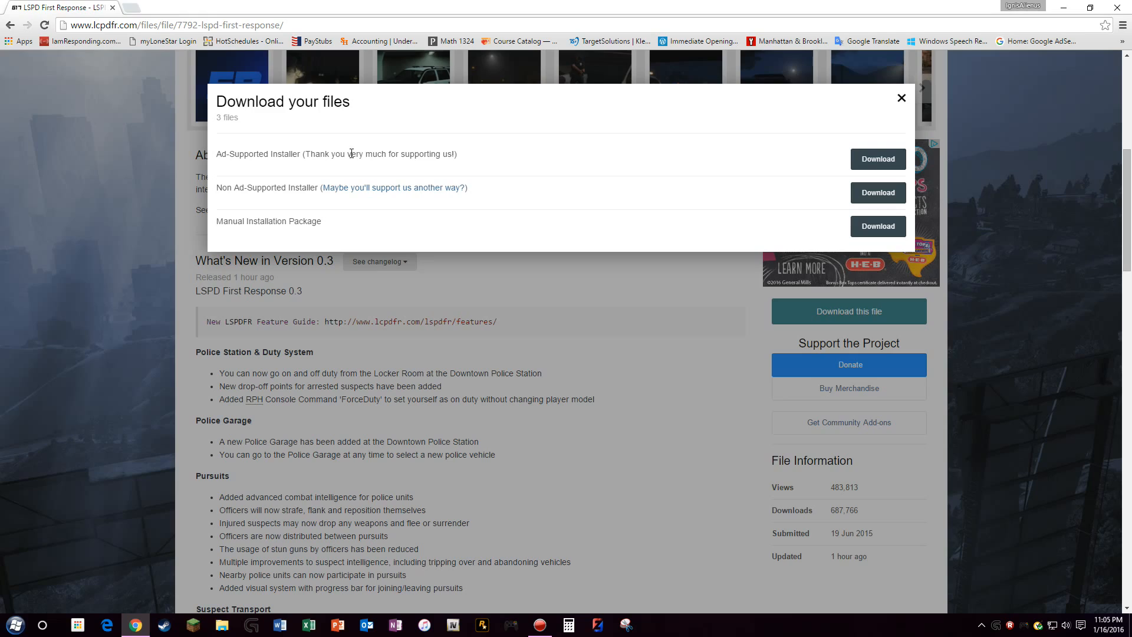
mouse_move(375, 183)
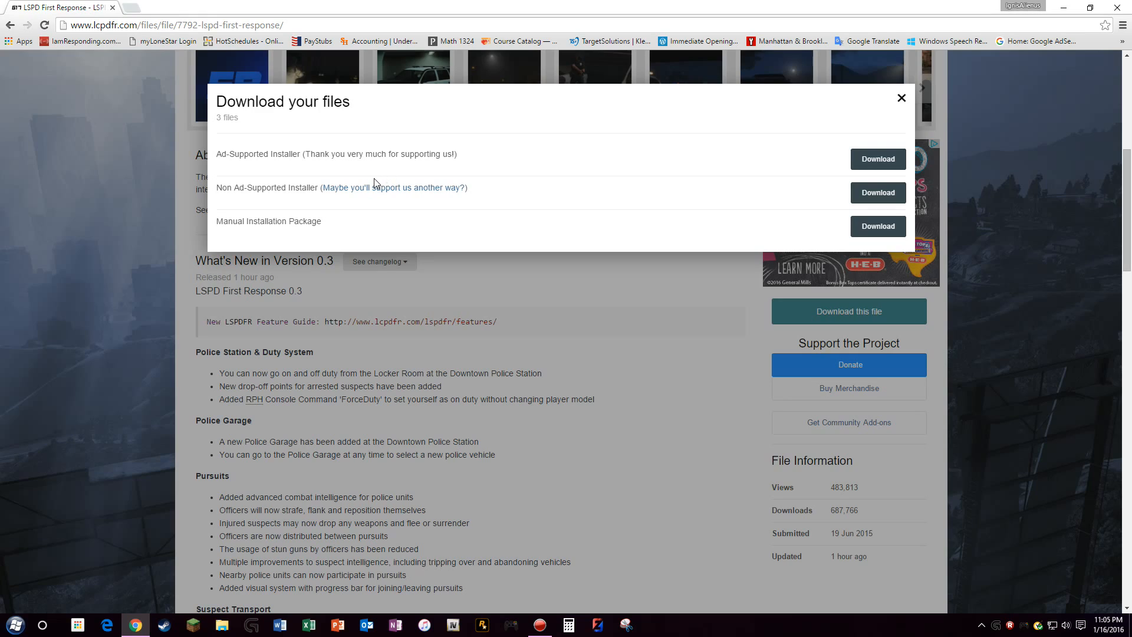
mouse_move(278, 185)
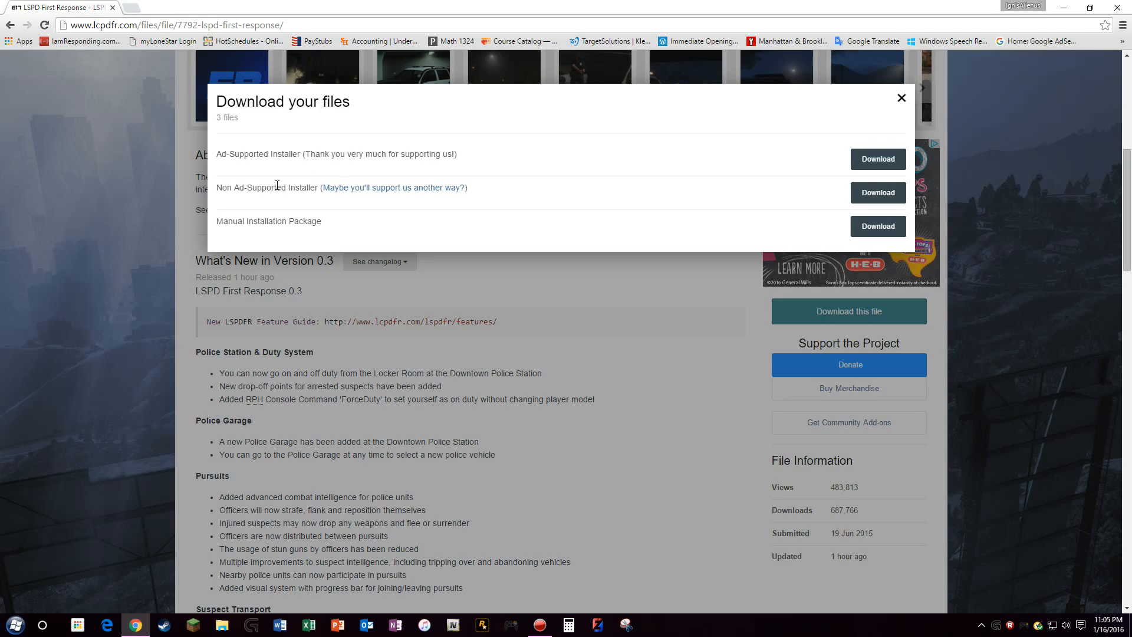
mouse_move(294, 235)
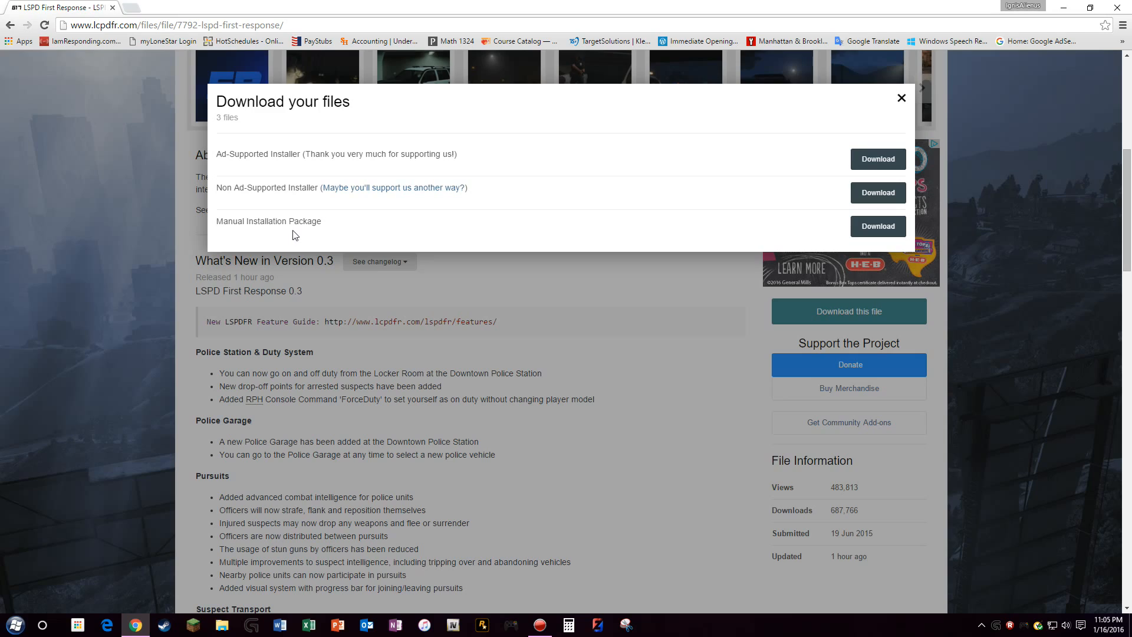
mouse_move(662, 230)
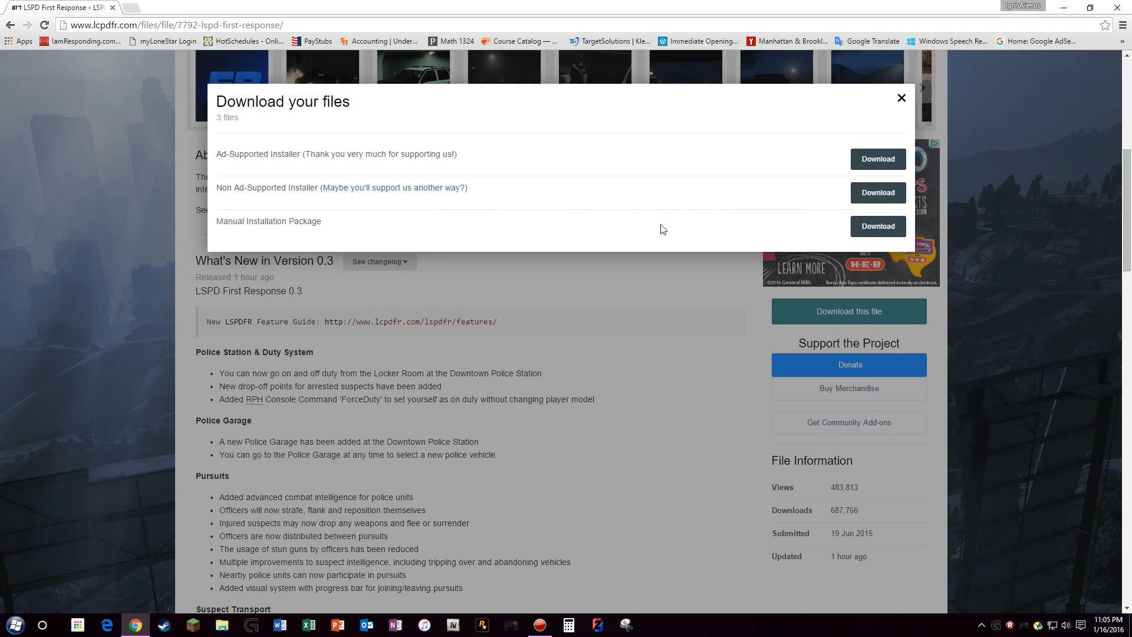
mouse_move(509, 153)
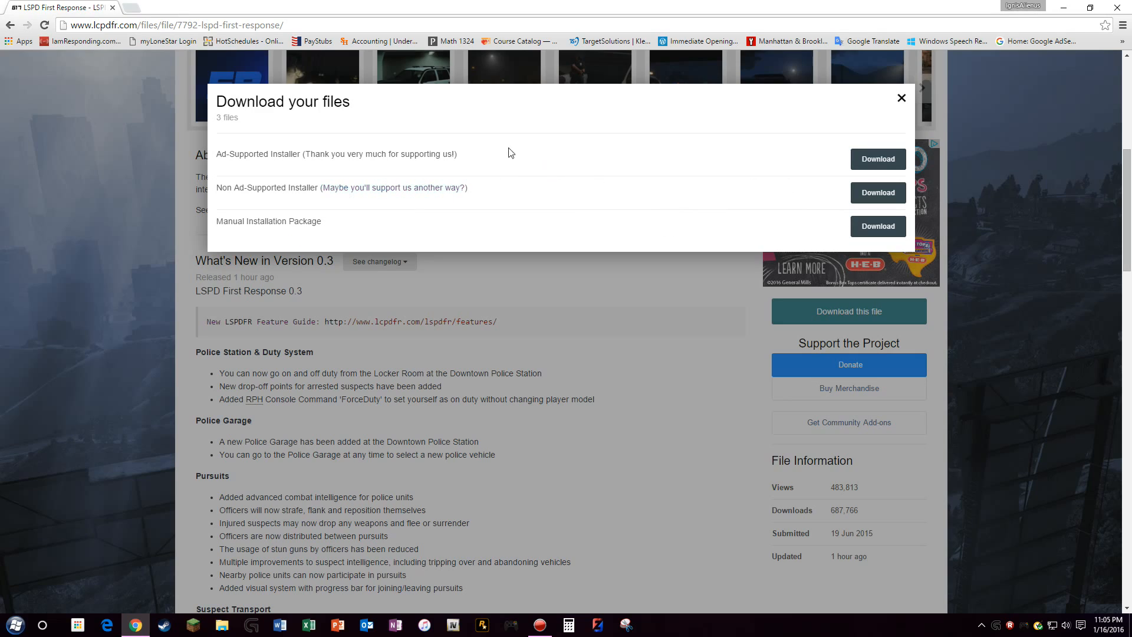
mouse_move(890, 122)
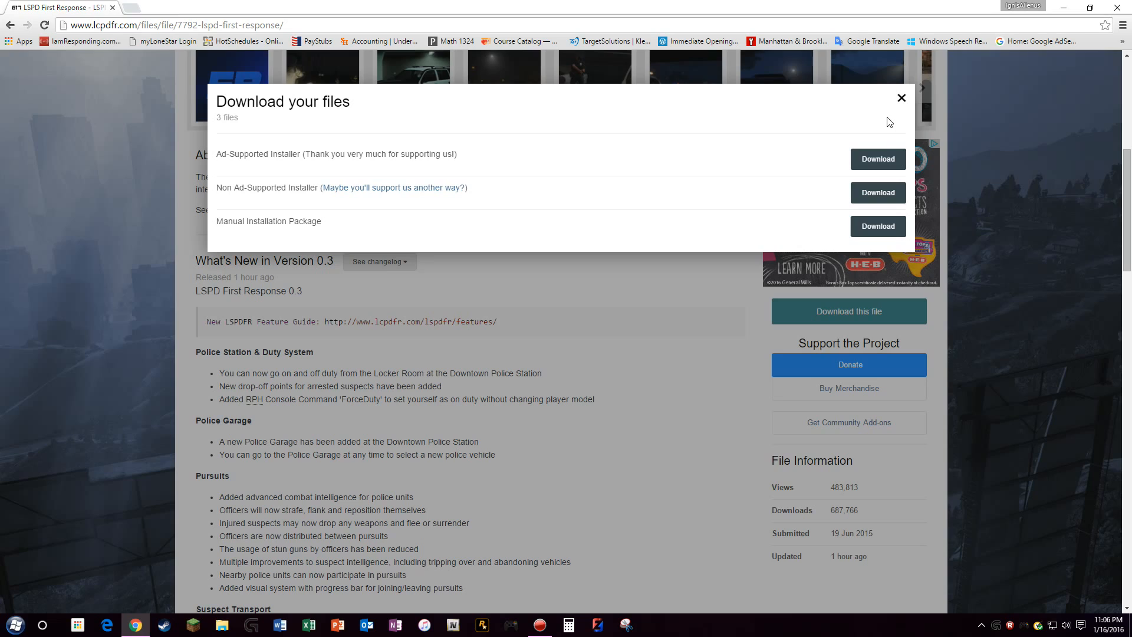
mouse_move(902, 99)
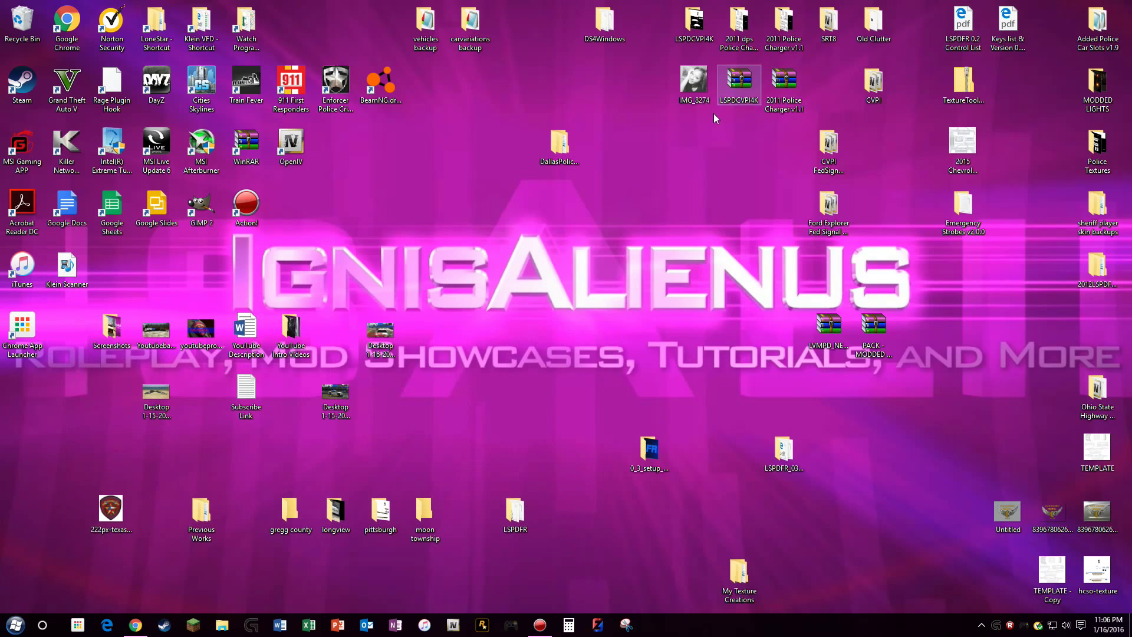
Step: Check that 0_3_setup_alternative on the desktop holds Setup_0_3_final_no_oc, then close it
double_click(649, 448)
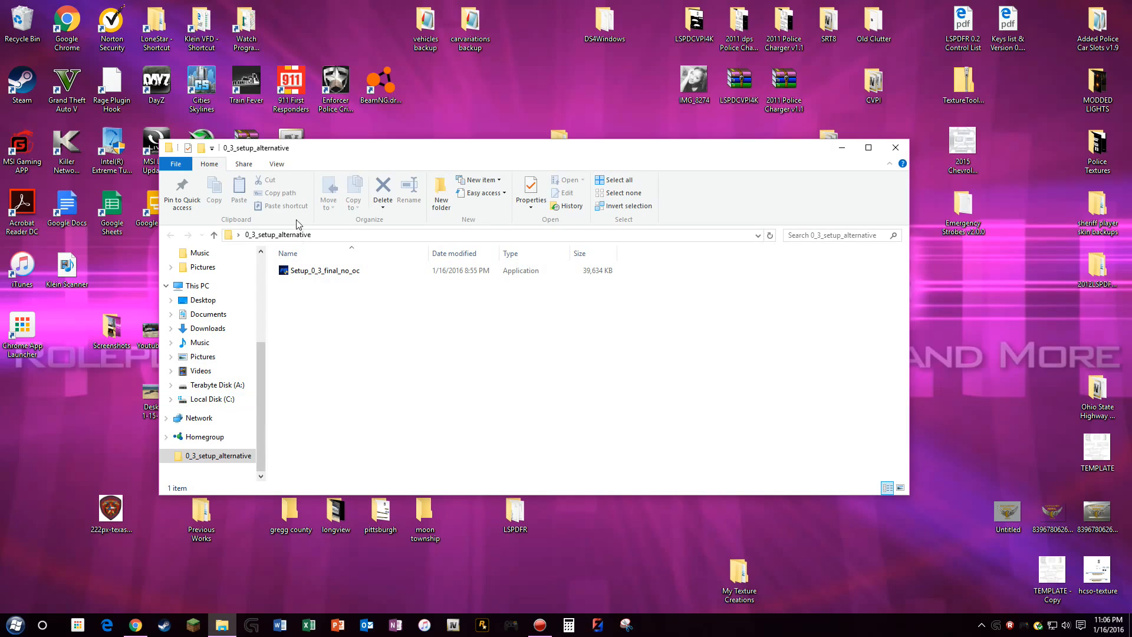
left_click(895, 148)
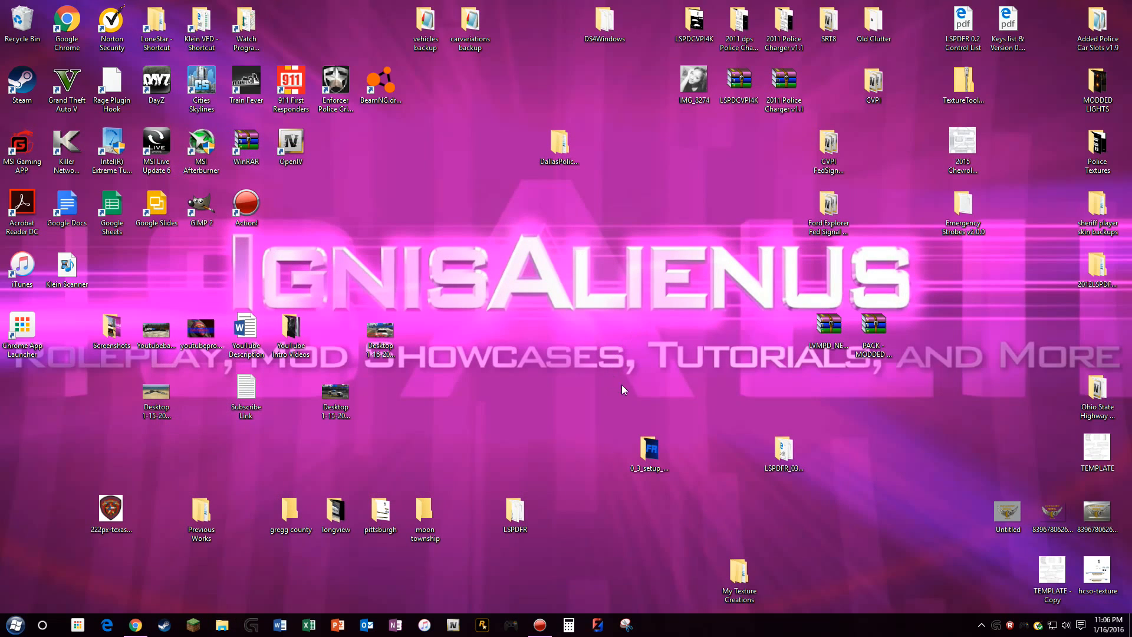
right_click(649, 456)
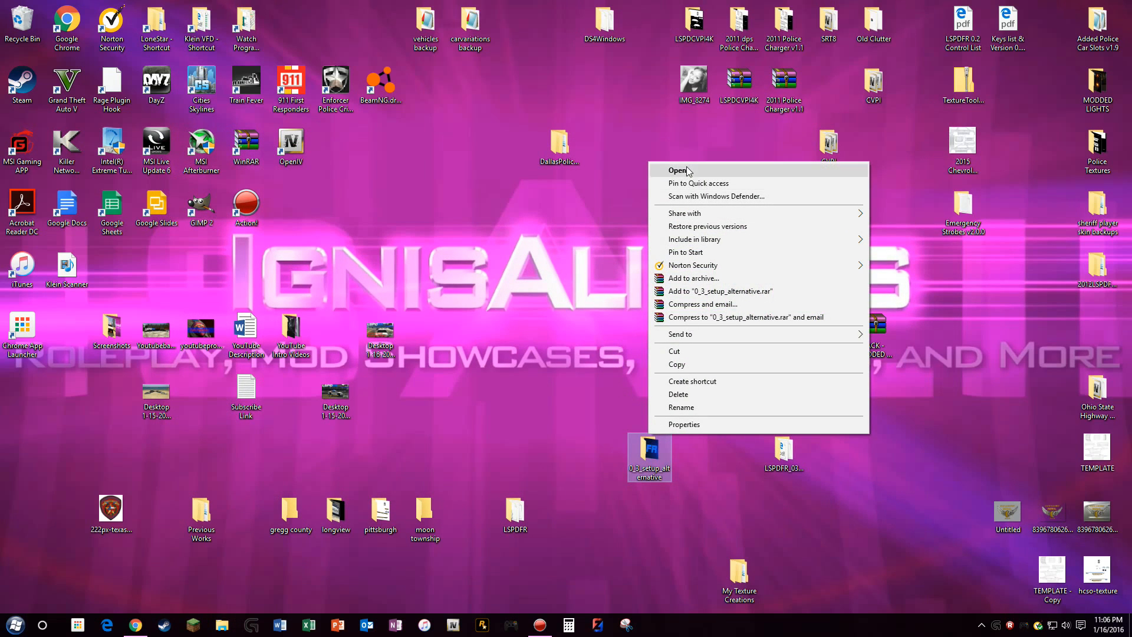
mouse_move(626, 478)
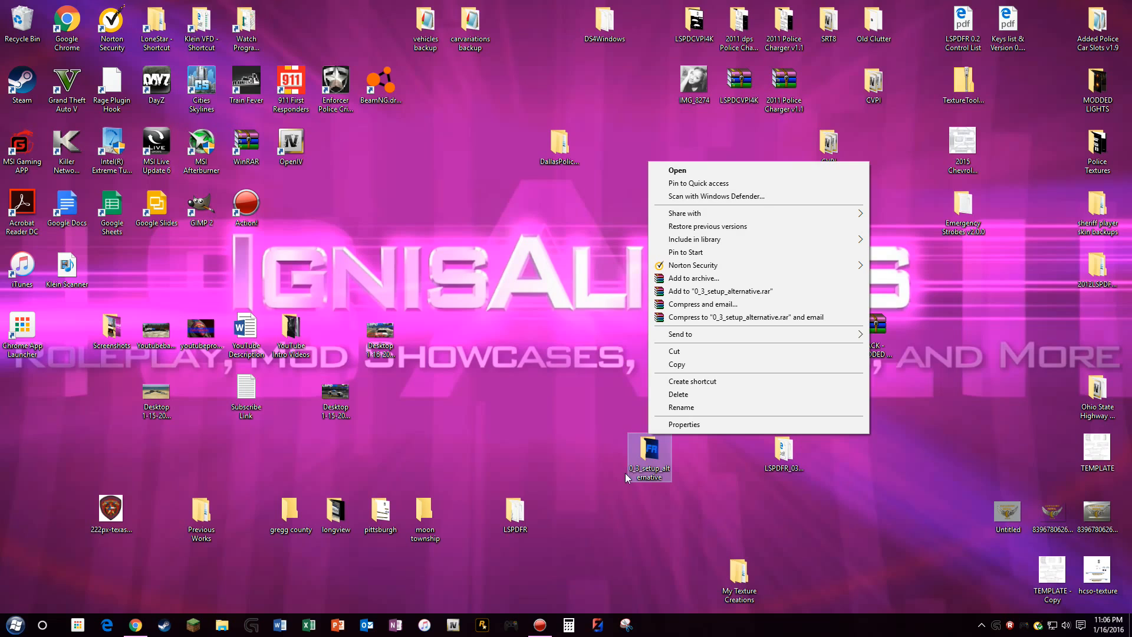
left_click(677, 170)
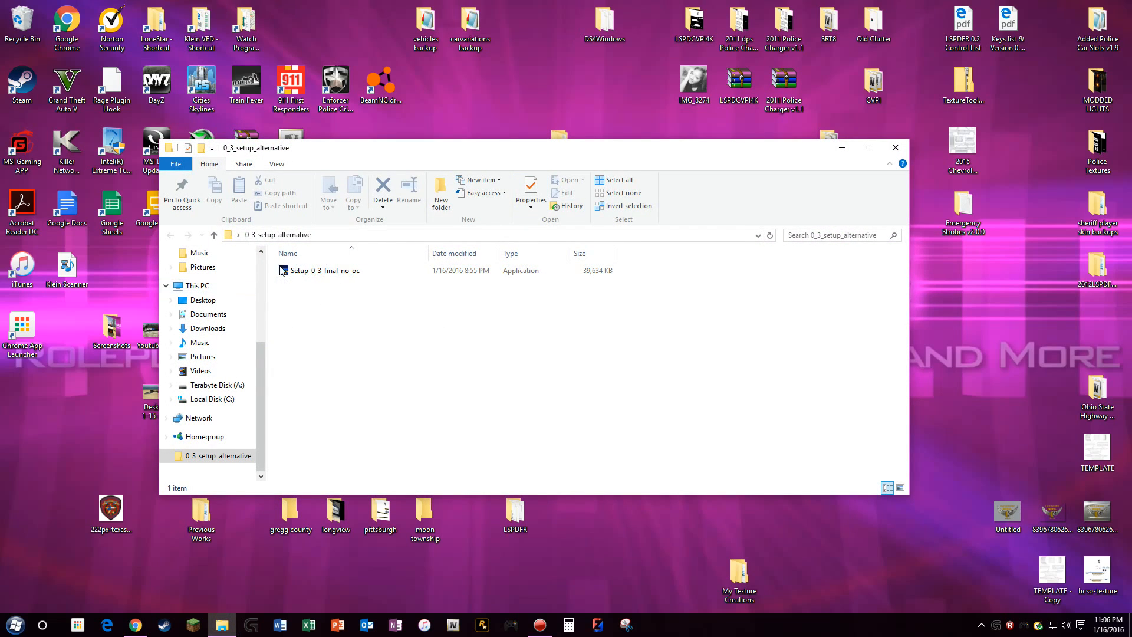
mouse_move(278, 235)
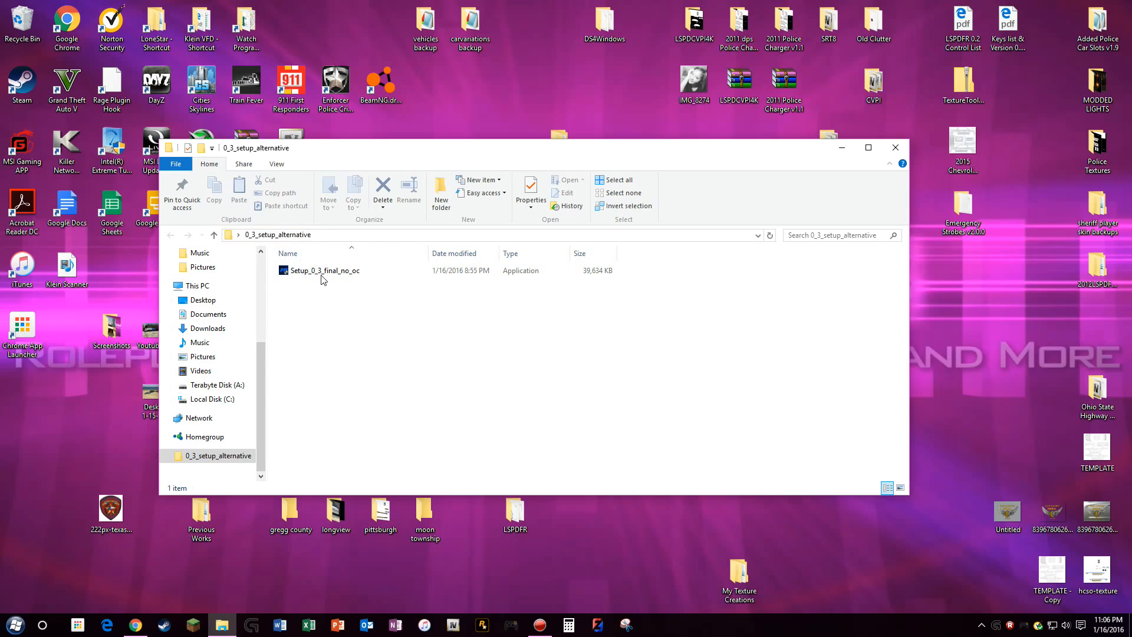
mouse_move(895, 149)
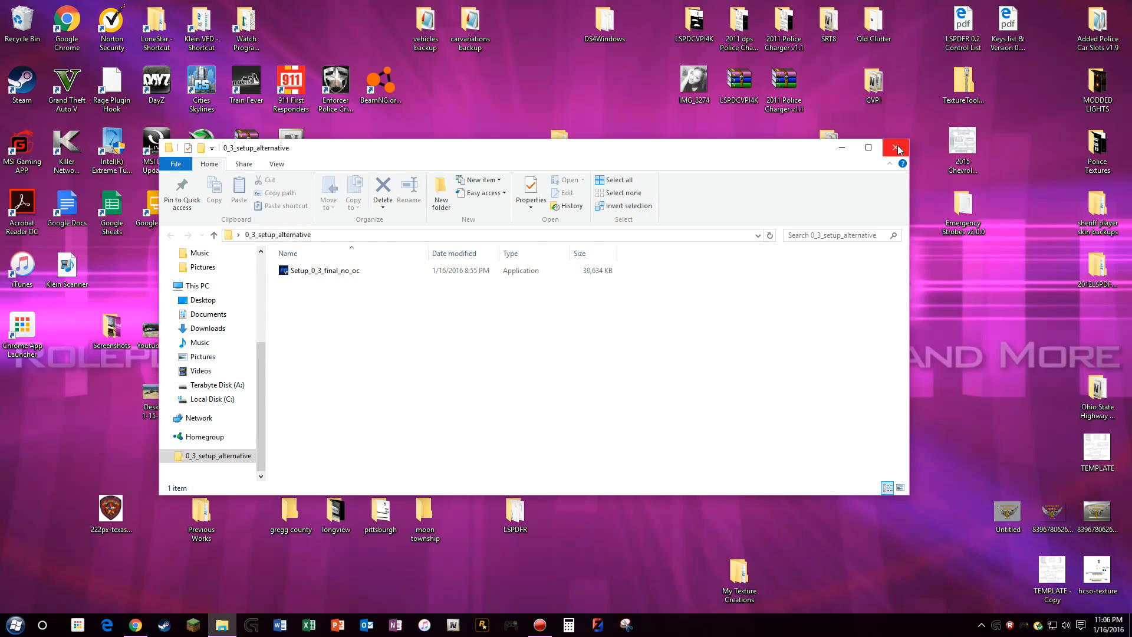
mouse_move(896, 149)
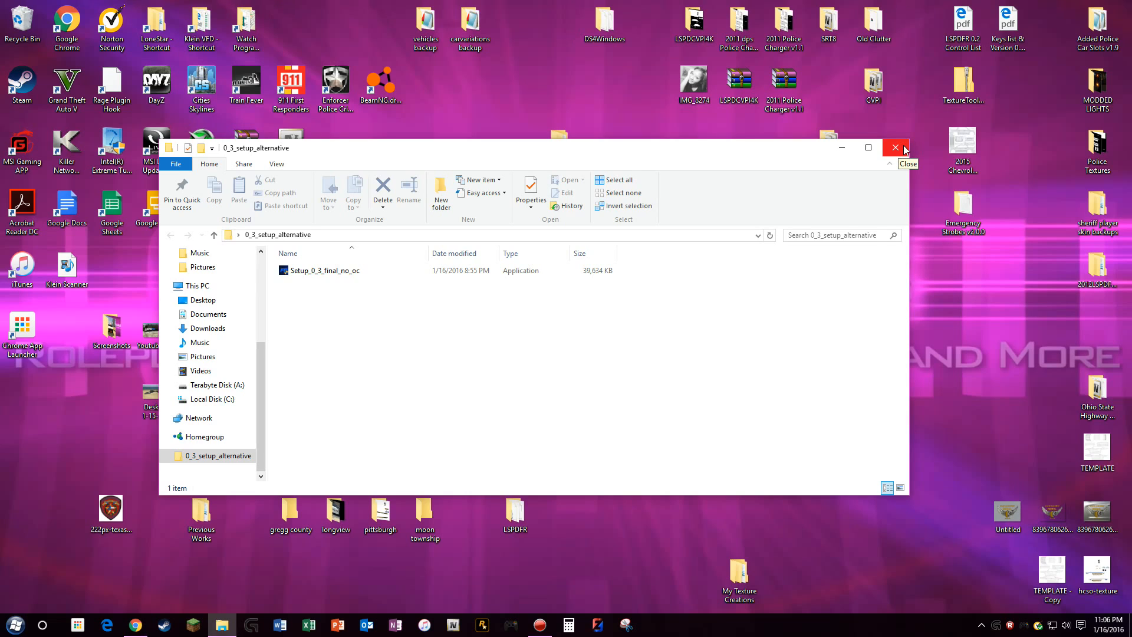
mouse_move(903, 162)
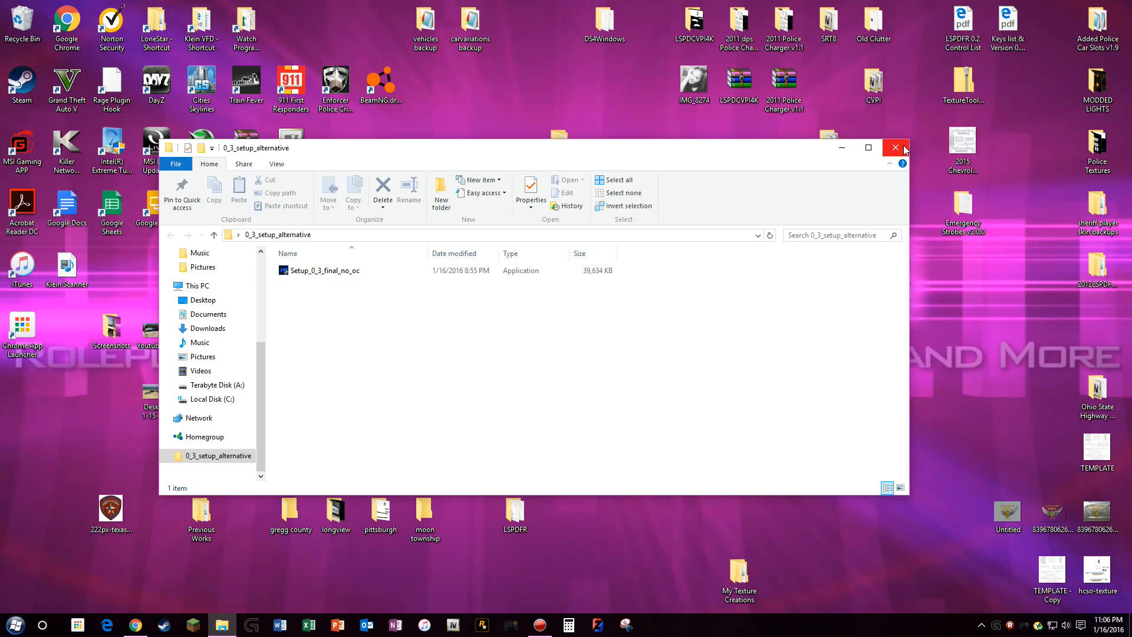
left_click(895, 147)
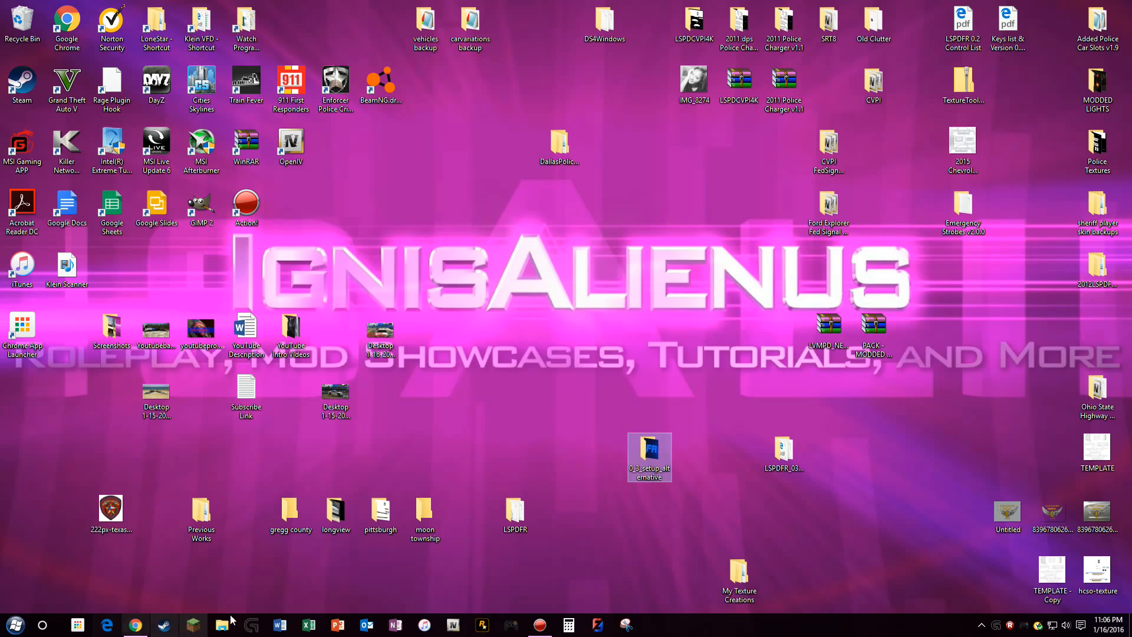
Step: Open the pinned Grand Theft Auto V folder from the File Explorer taskbar list
right_click(221, 625)
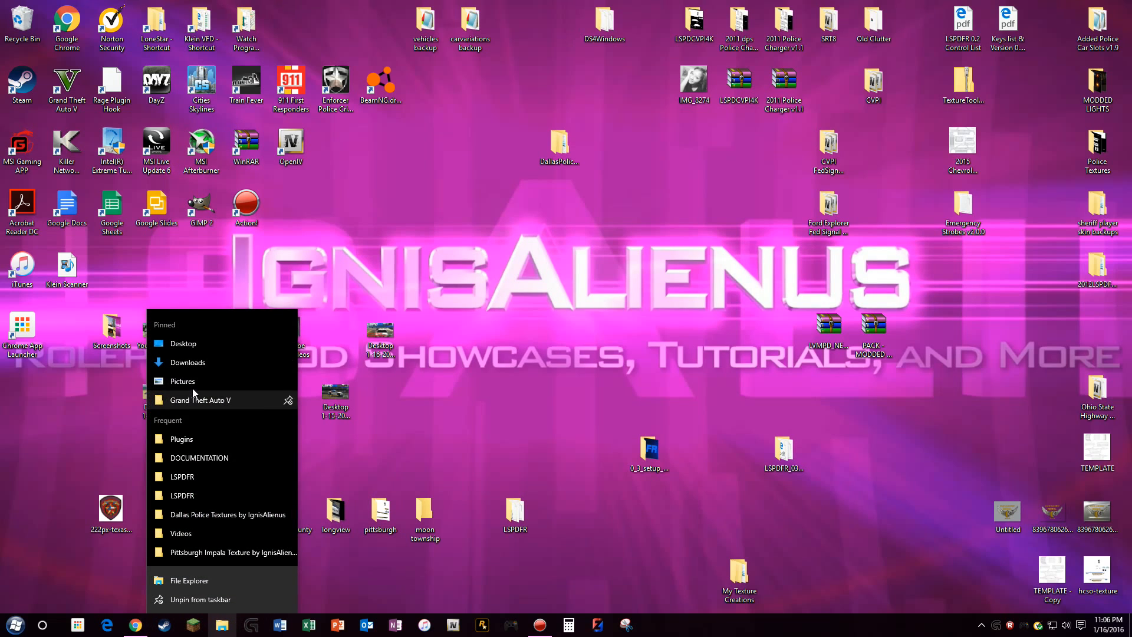
left_click(199, 399)
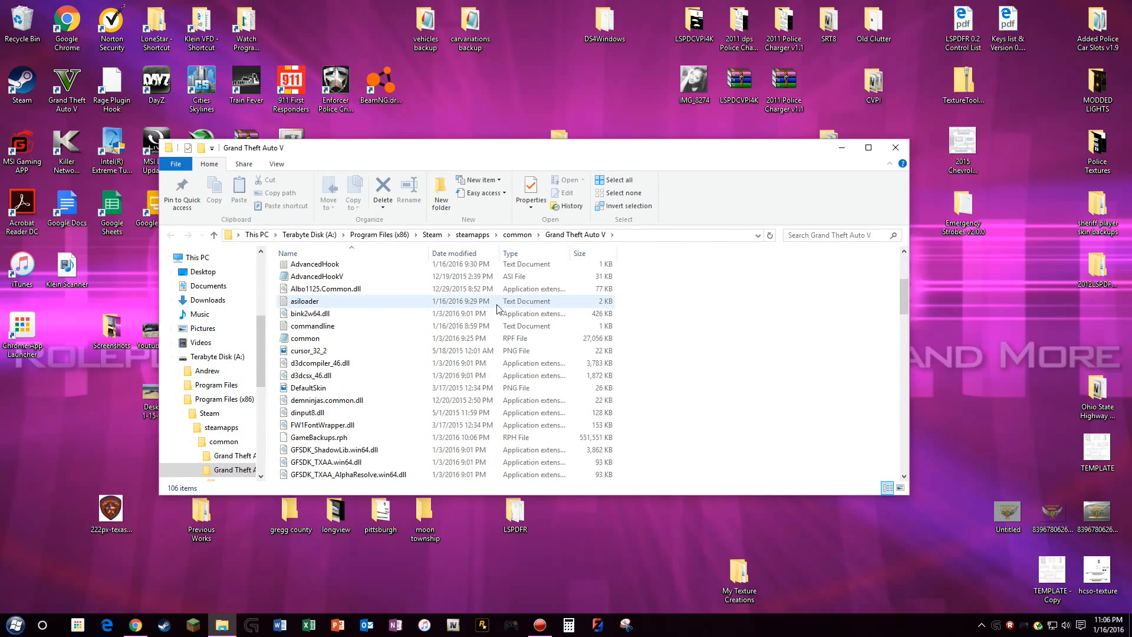
left_click(325, 287)
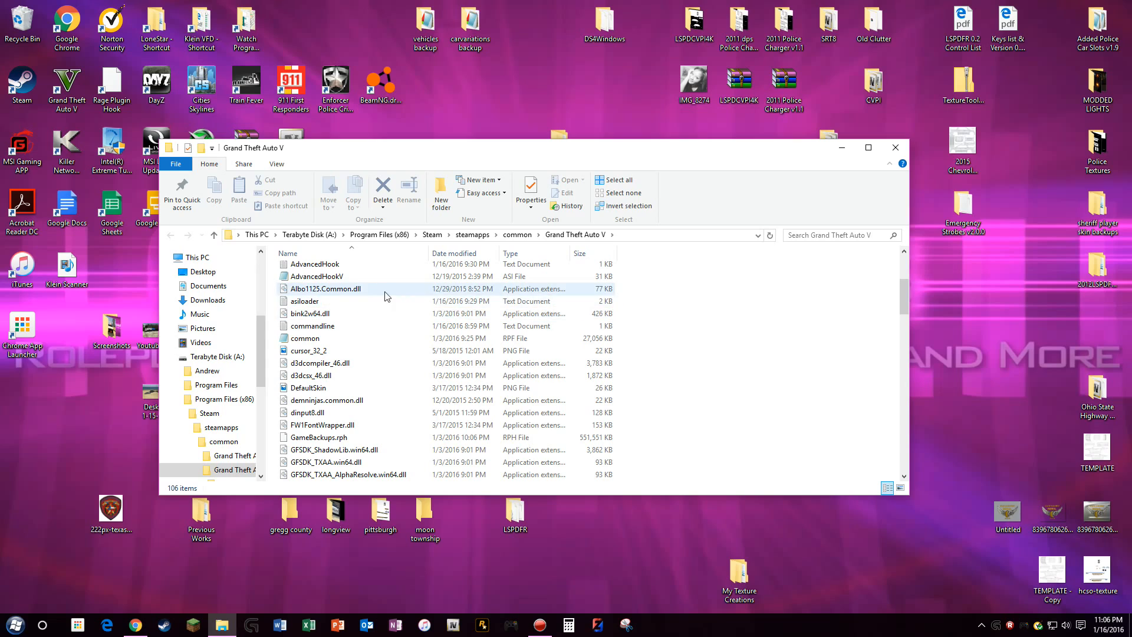
Step: Look through the Grand Theft Auto V folder's 106 items, including the LSPDFR folder
scroll("down", 3)
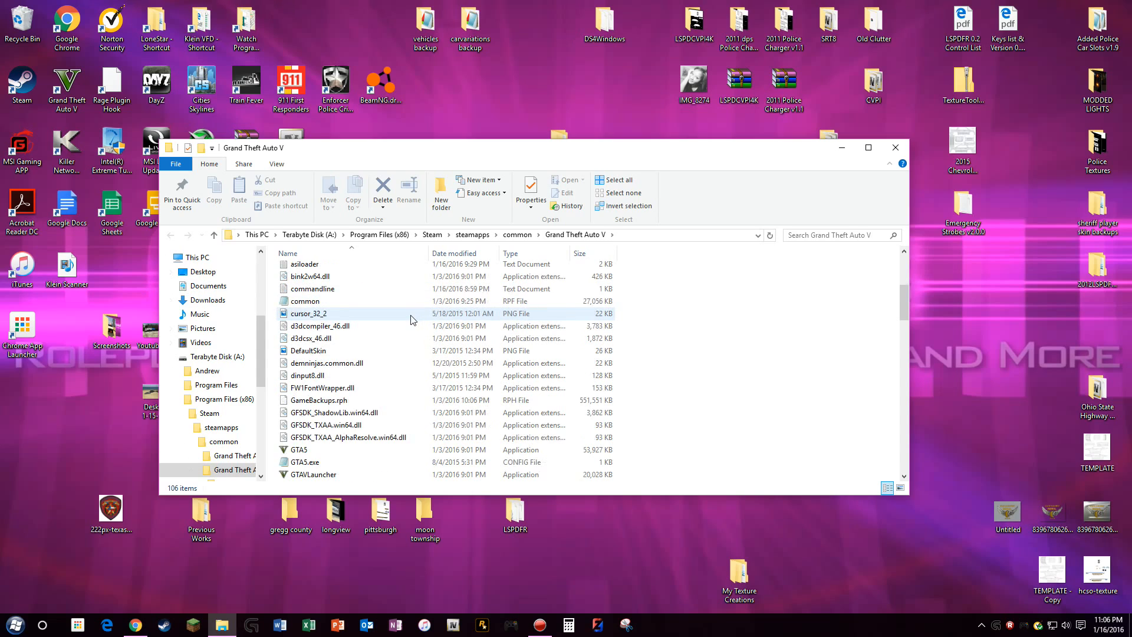
scroll("down", 3)
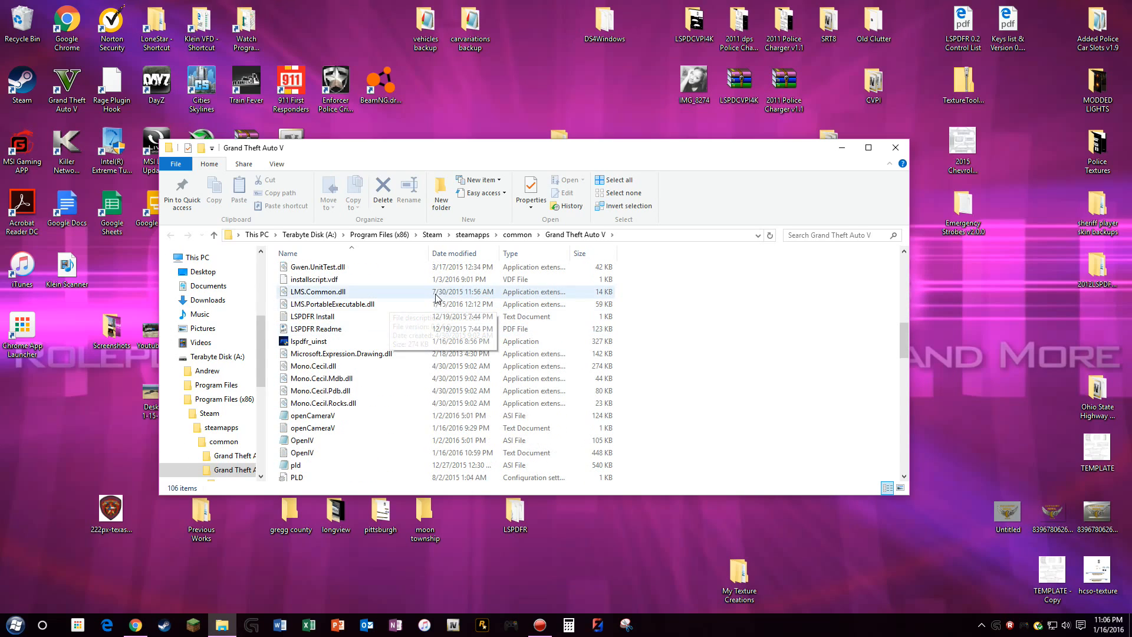
scroll("up", 3)
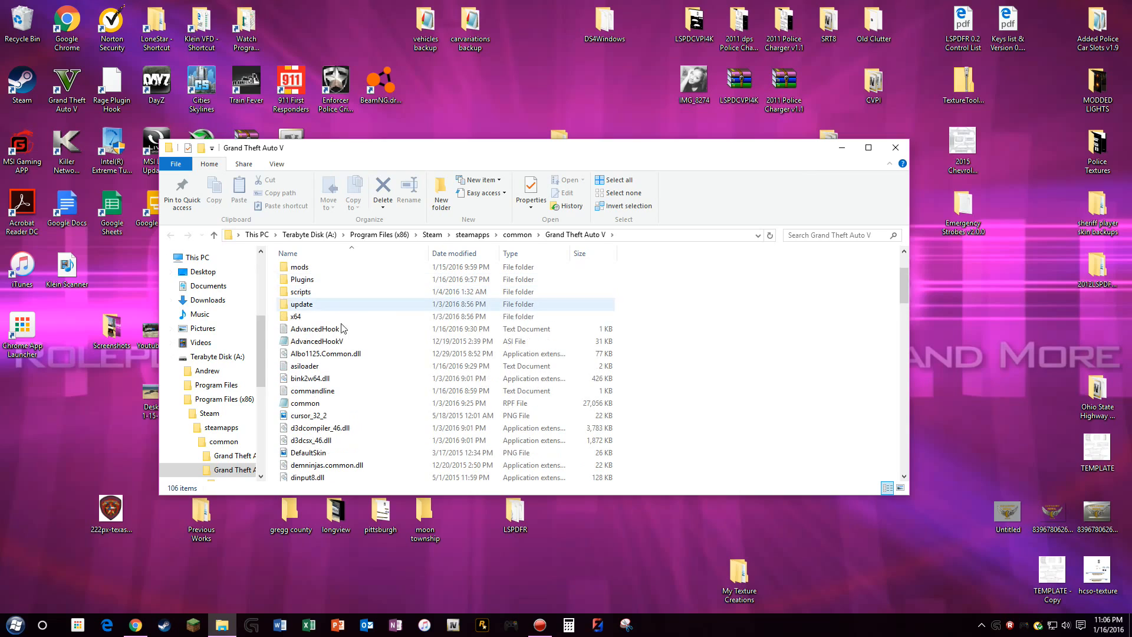
scroll("up", 3)
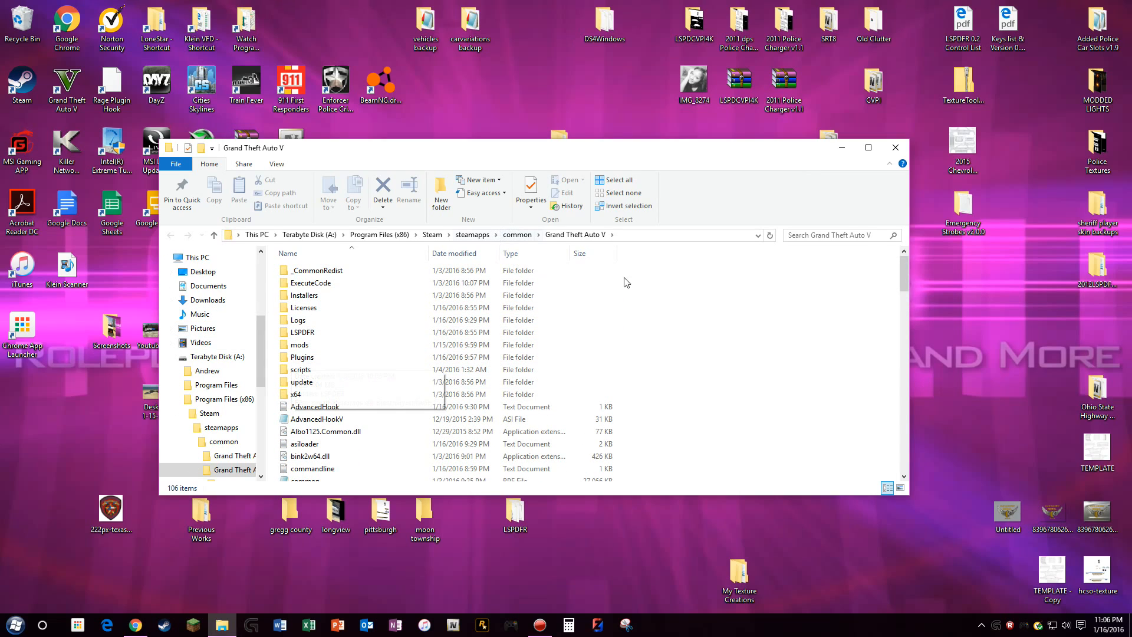
scroll("down", 3)
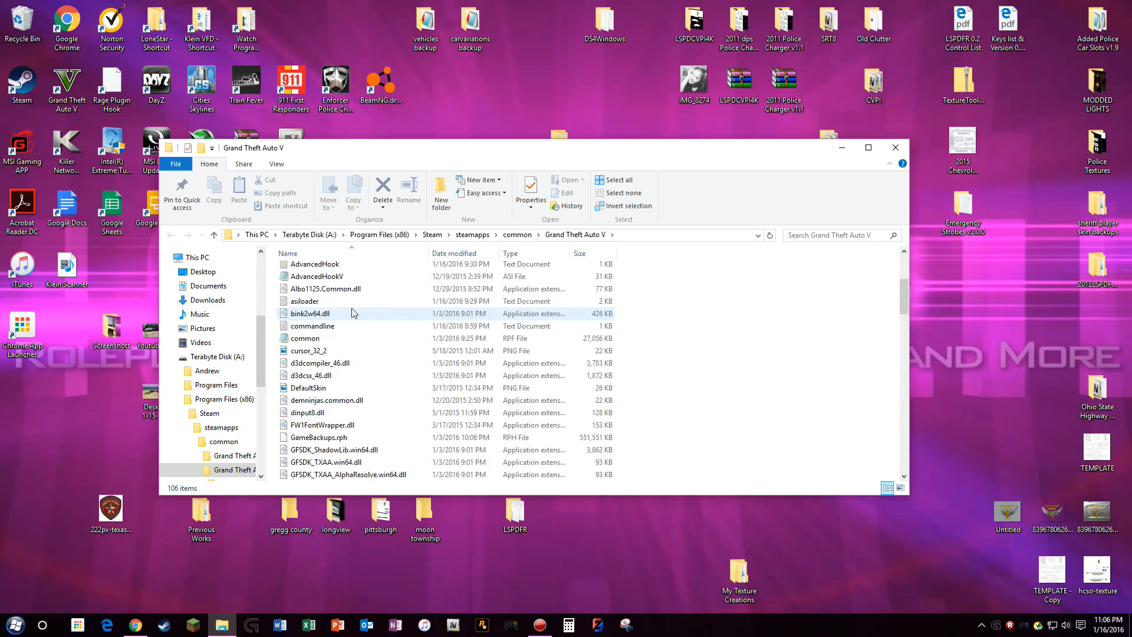
scroll("down", 3)
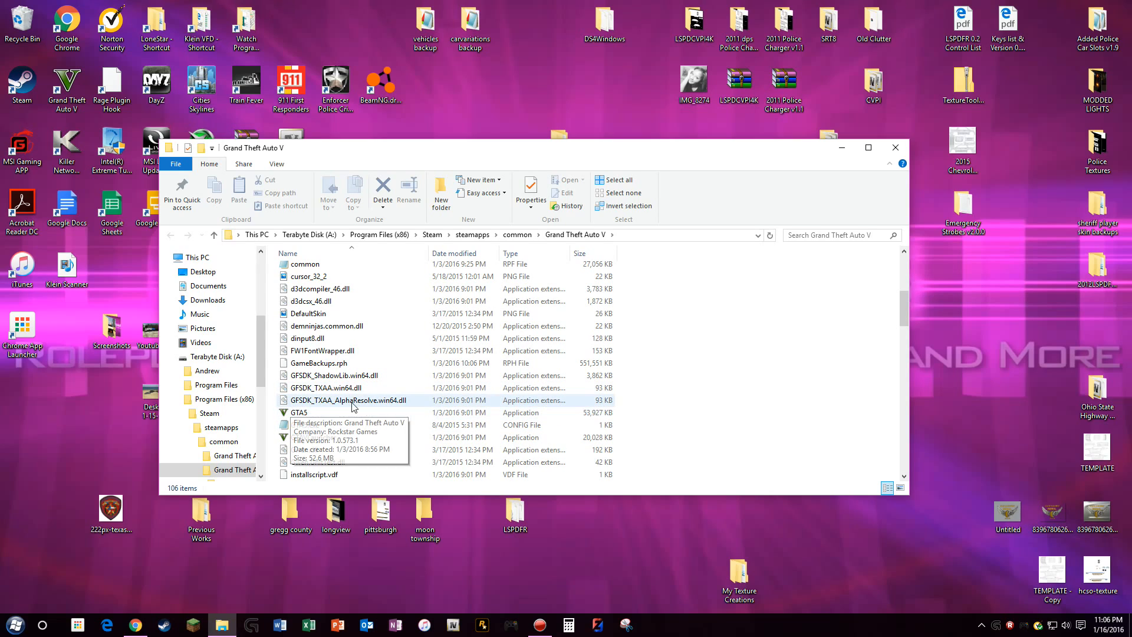
scroll("up", 3)
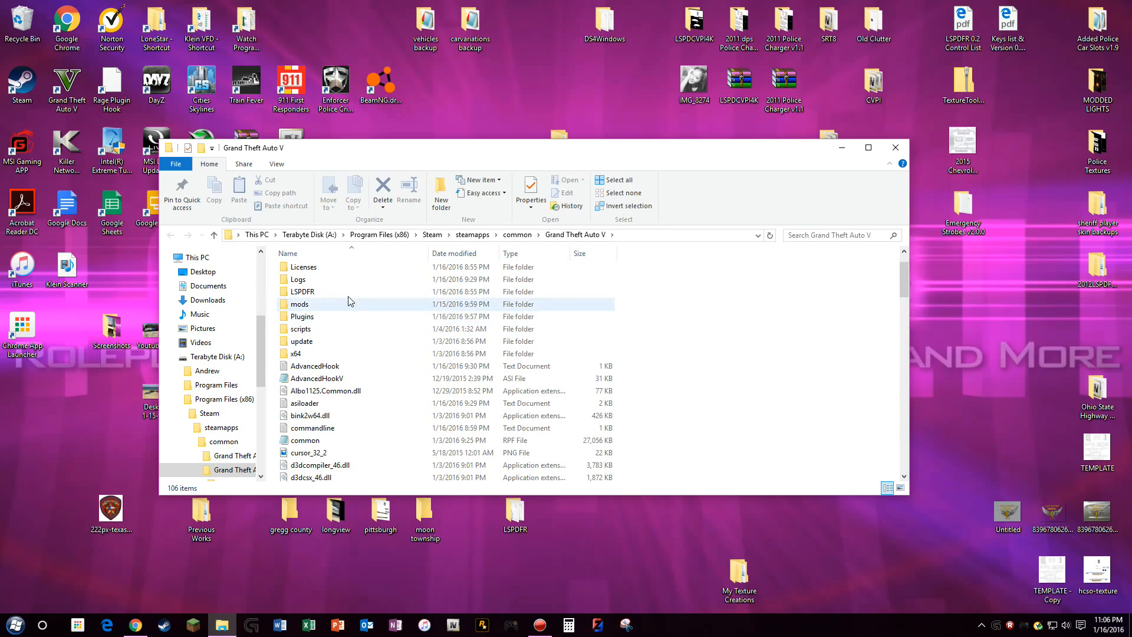
Step: Open the Plugins folder and browse its 28 plugin files and LSPDFR subfolder
double_click(301, 316)
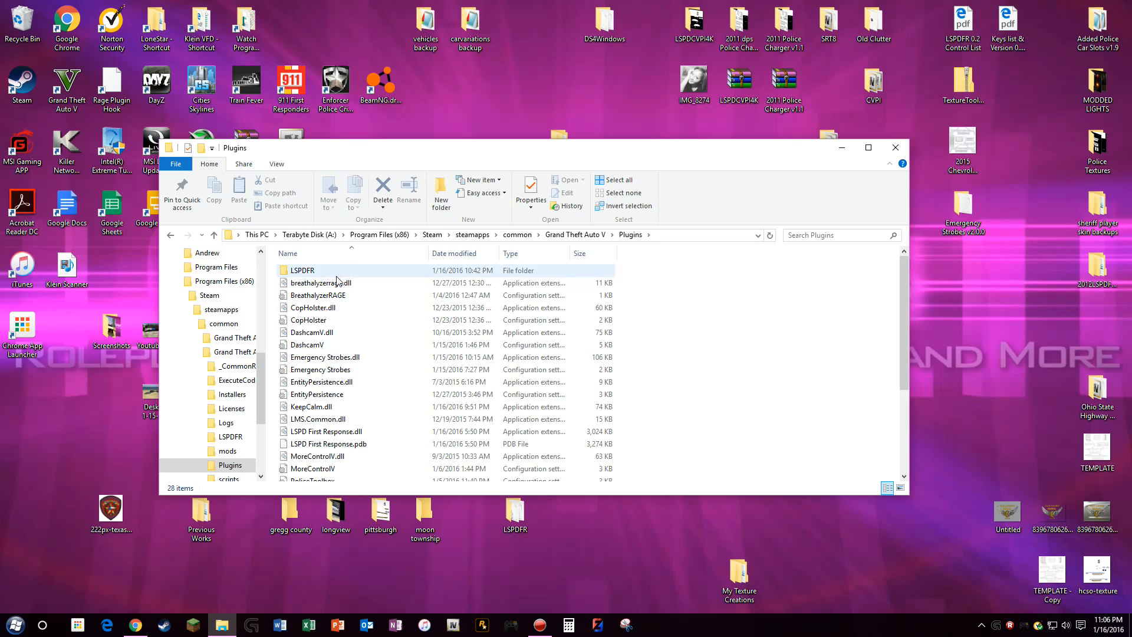
left_click(317, 295)
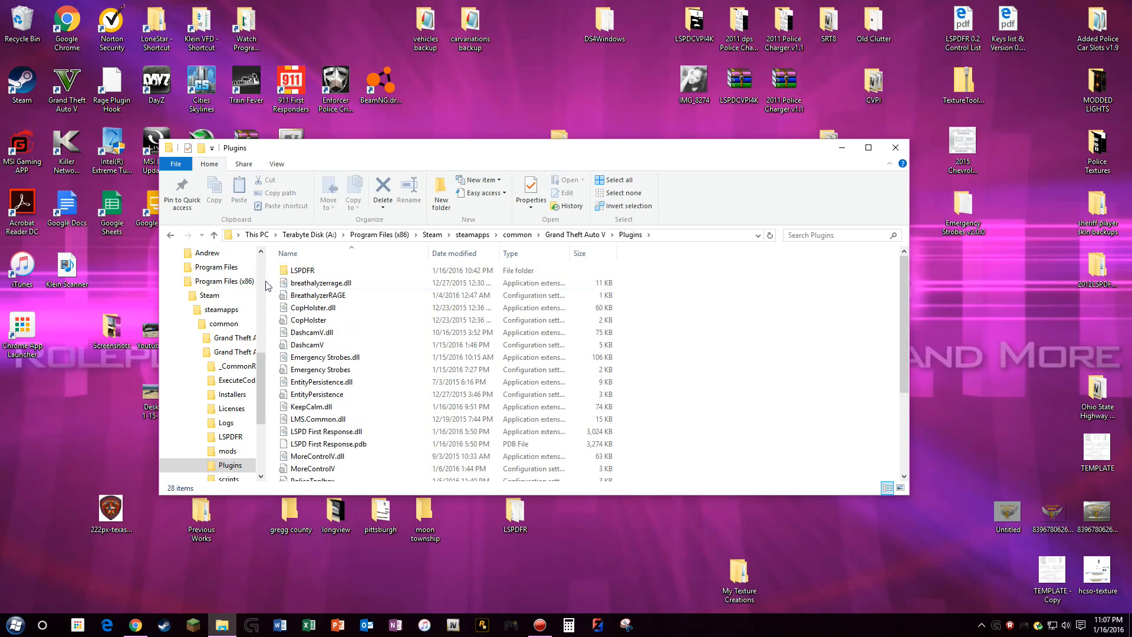
left_click(318, 295)
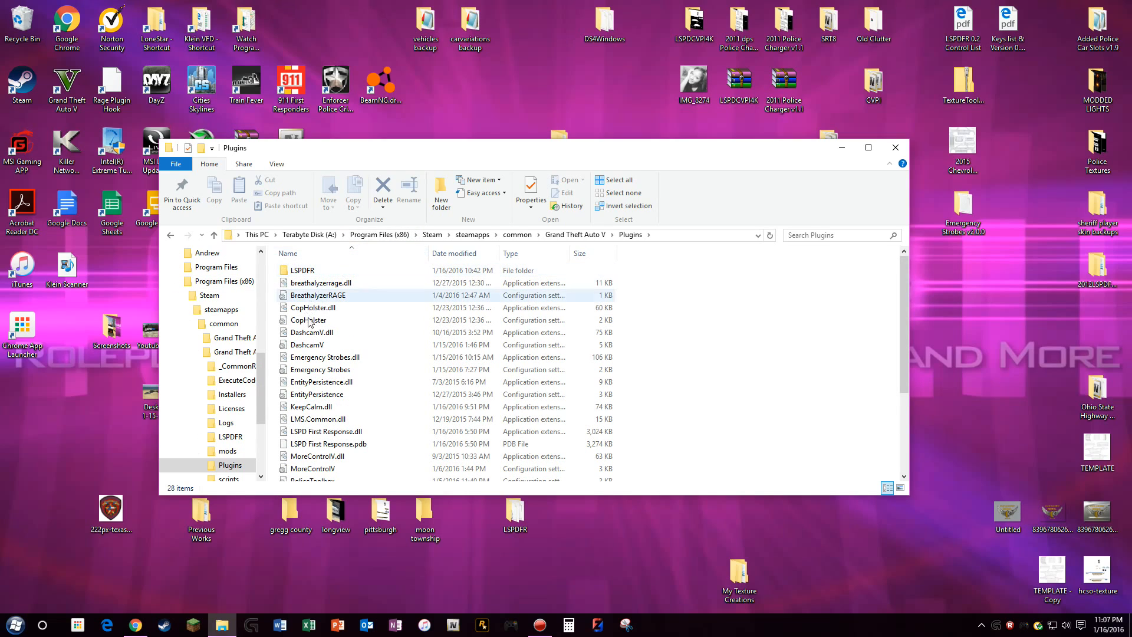
left_click(303, 270)
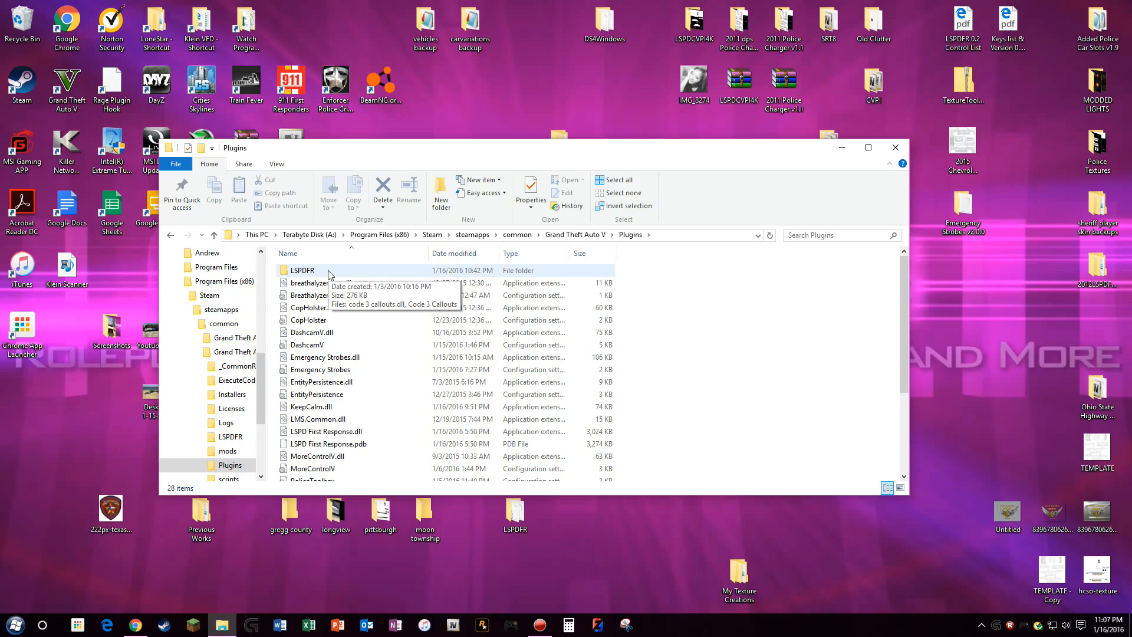
Step: Open Plugins\LSPDFR and check it holds only the Code 3 Callouts files
double_click(301, 269)
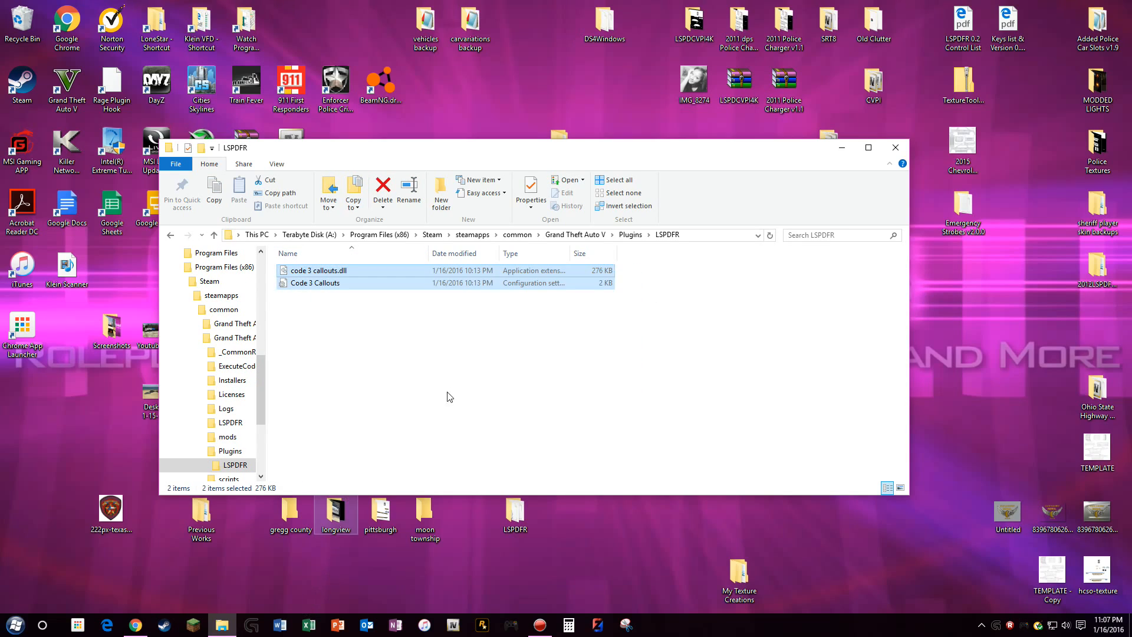
left_click(448, 396)
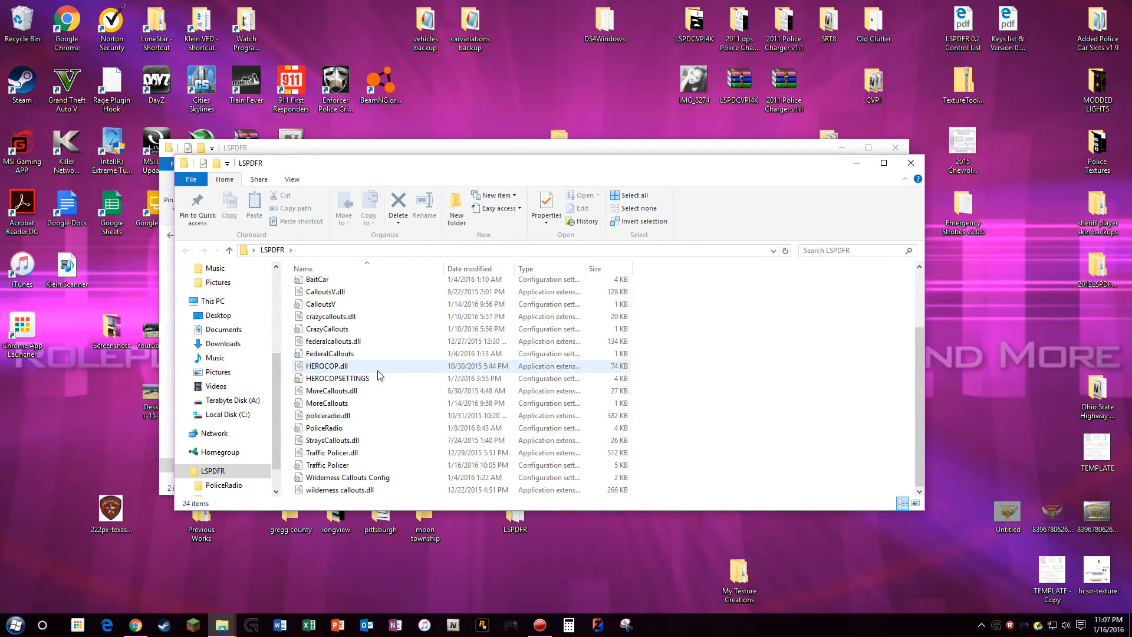
scroll("up", 3)
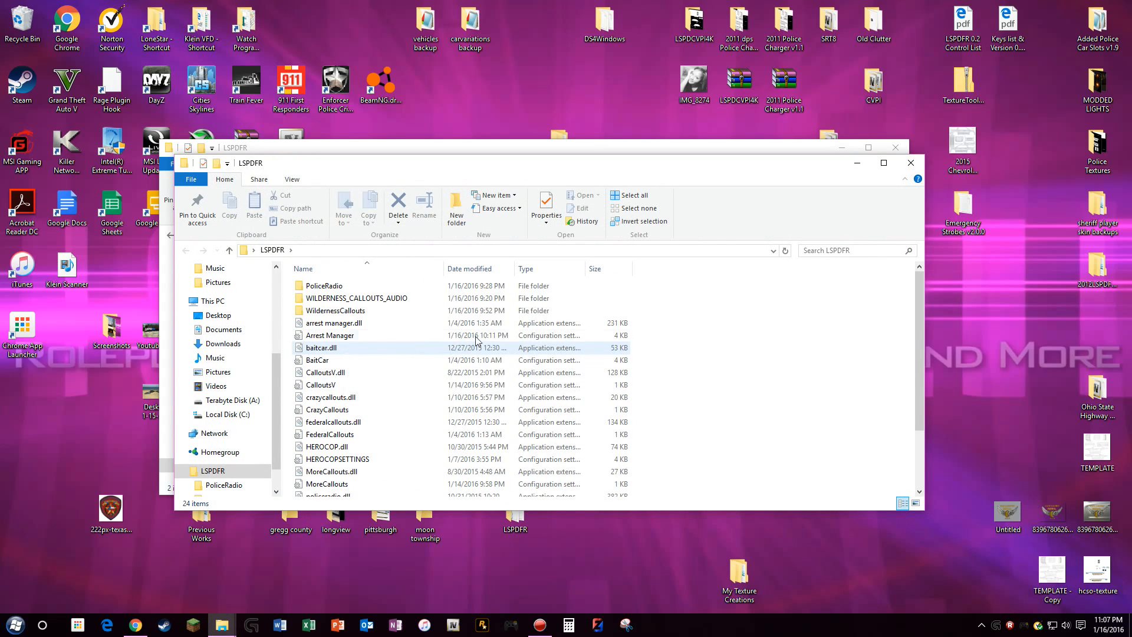
scroll("down", 3)
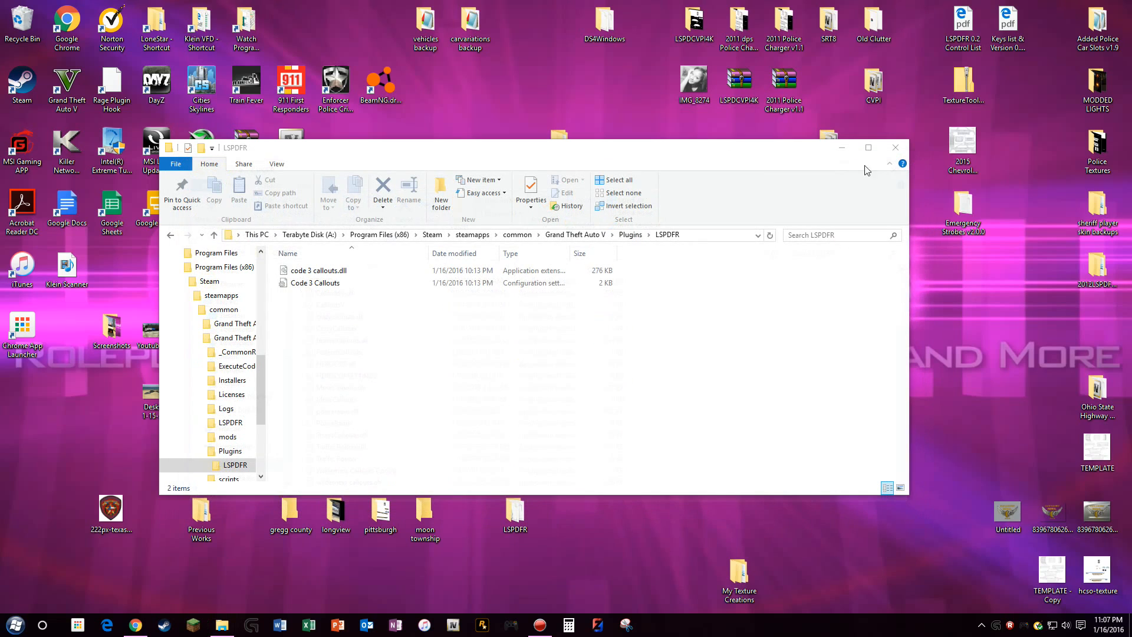
left_click(314, 282)
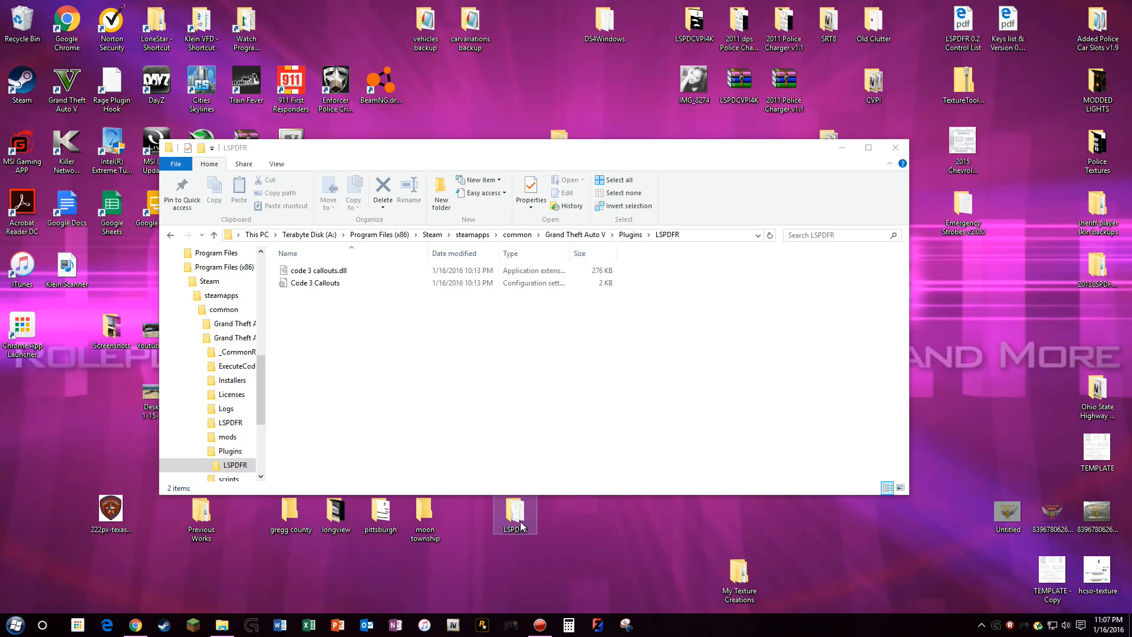
Step: Review the desktop LSPDFR folder of moved callout plugins and close it
double_click(514, 514)
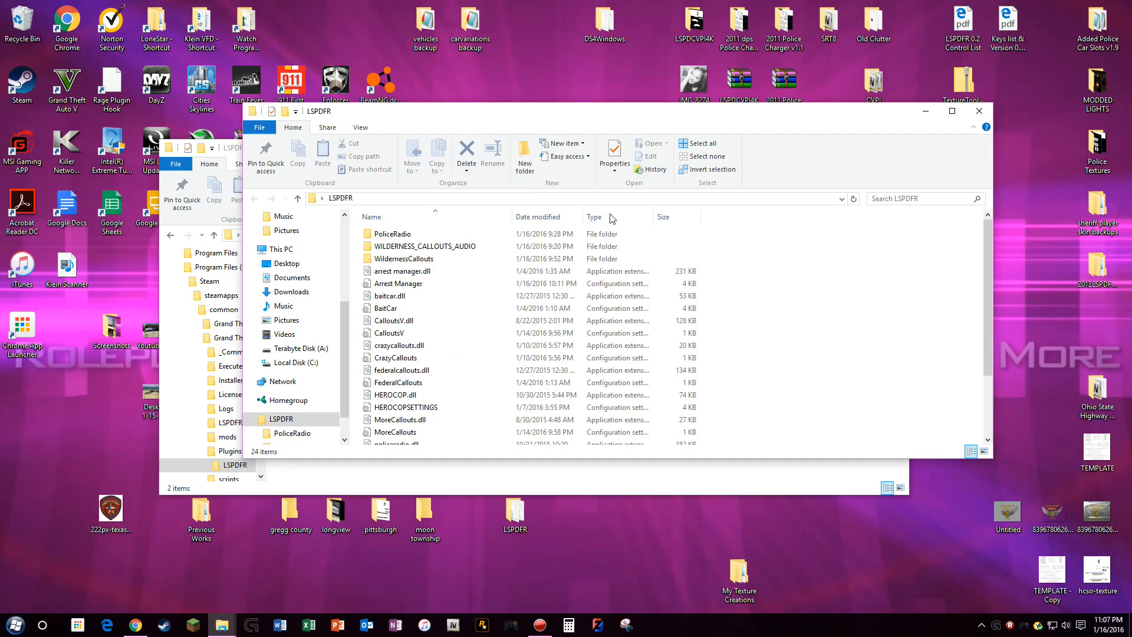
scroll("down", 3)
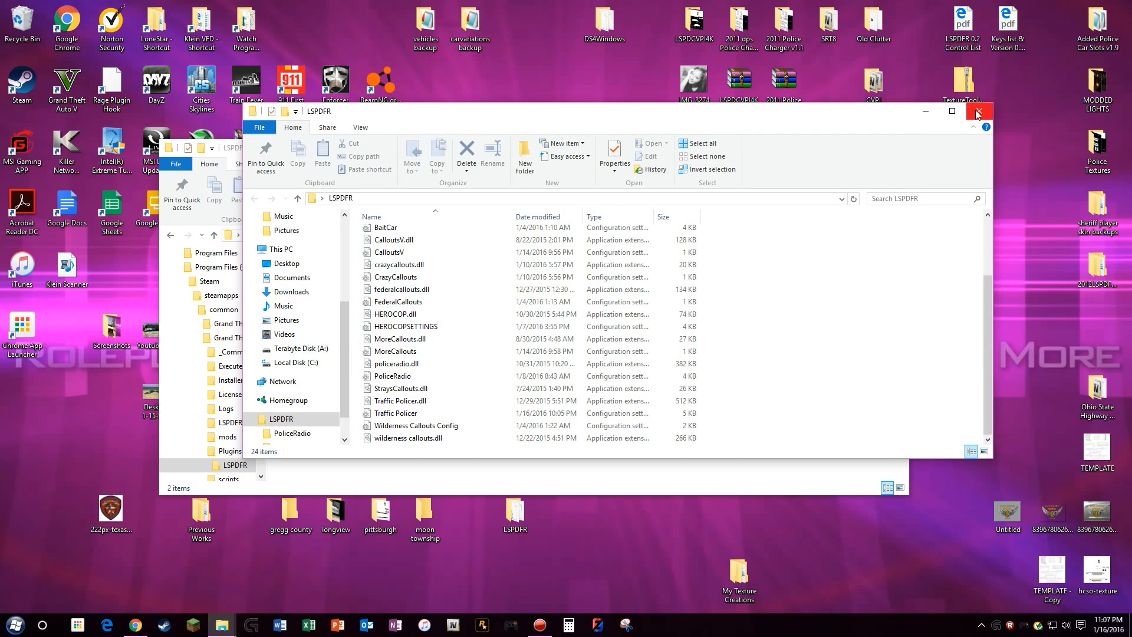
left_click(979, 110)
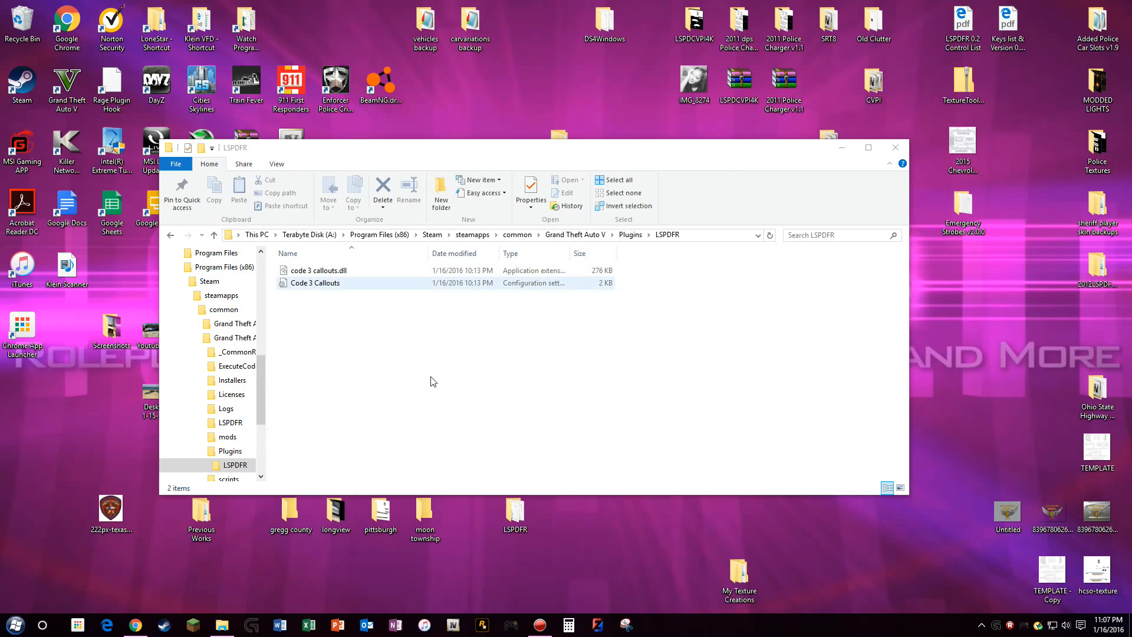
Step: Select both Code 3 Callouts files, then close the moved-callouts folder and the Plugins window
key("ctrl+a")
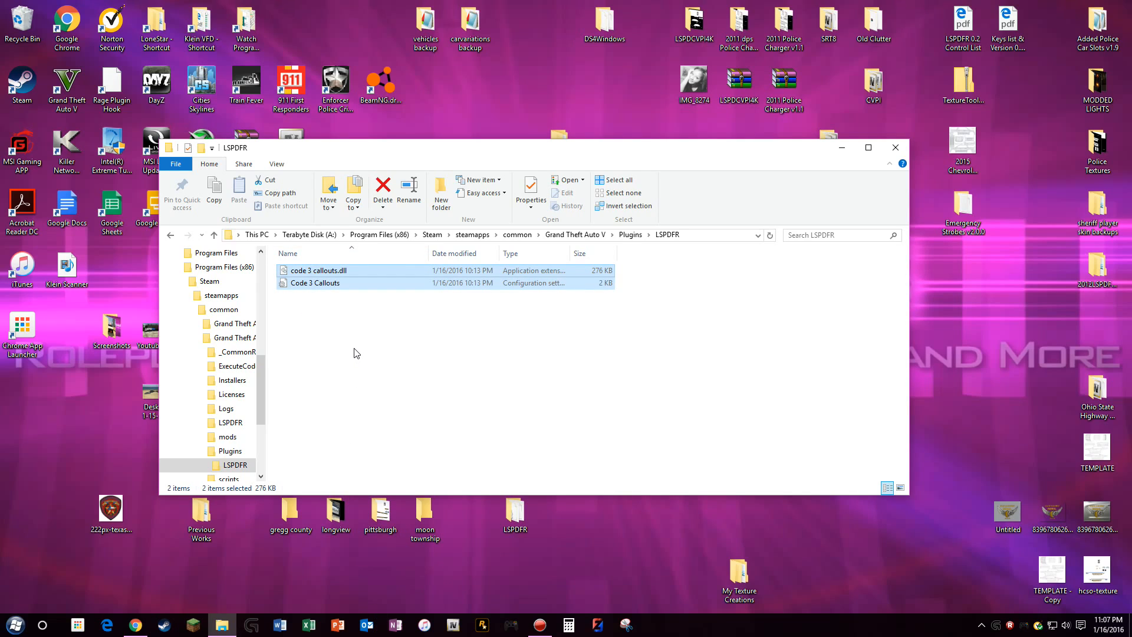
mouse_move(362, 335)
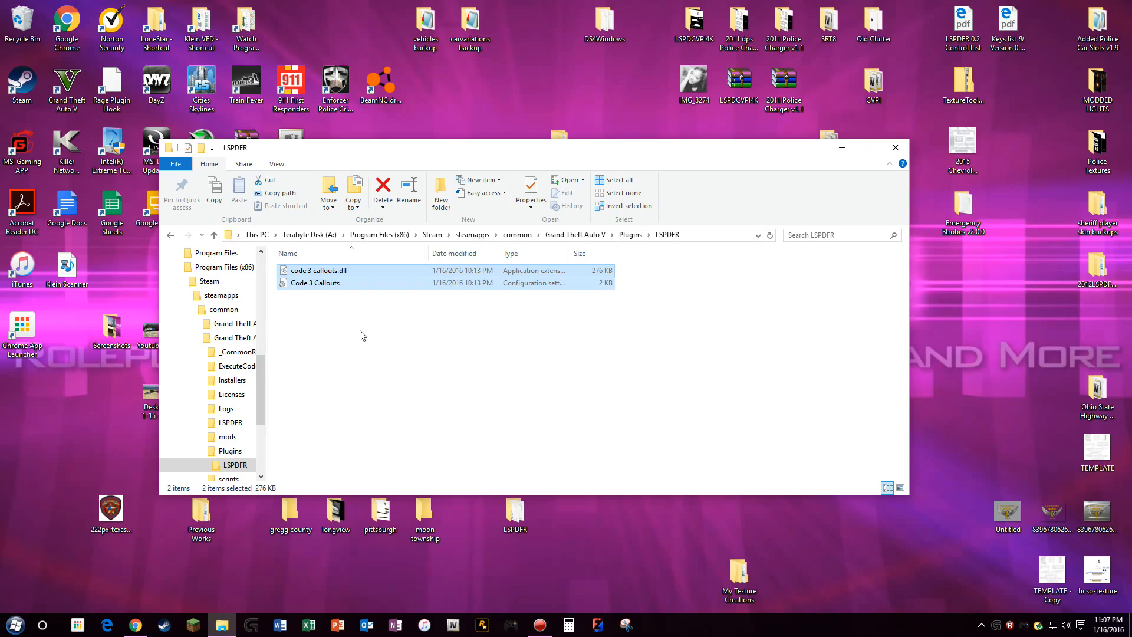
mouse_move(787, 231)
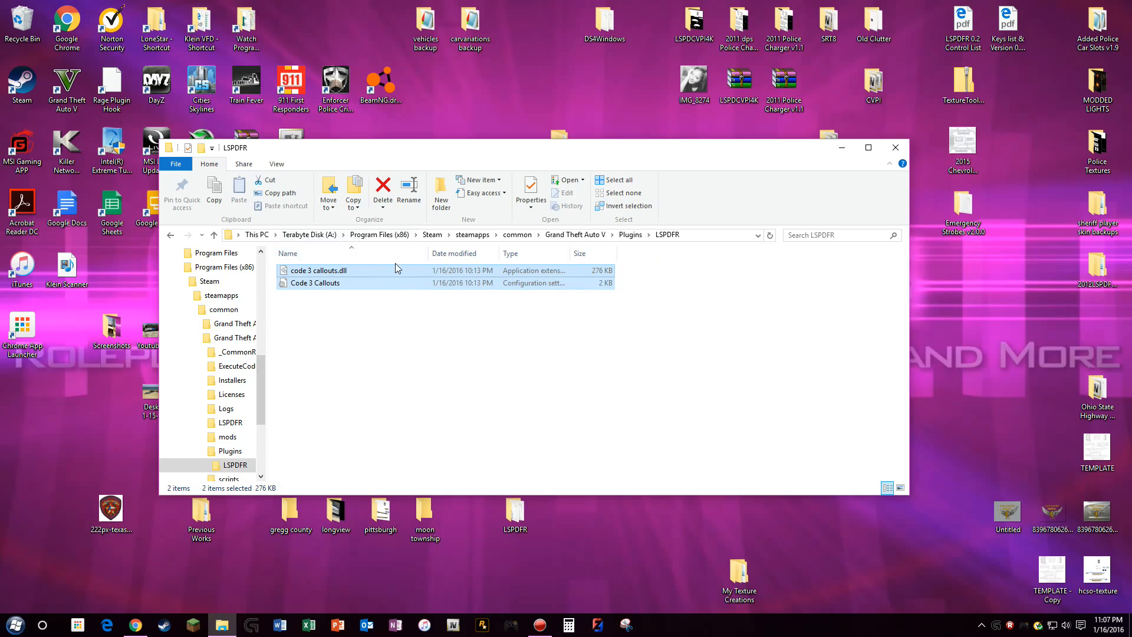
left_click(230, 451)
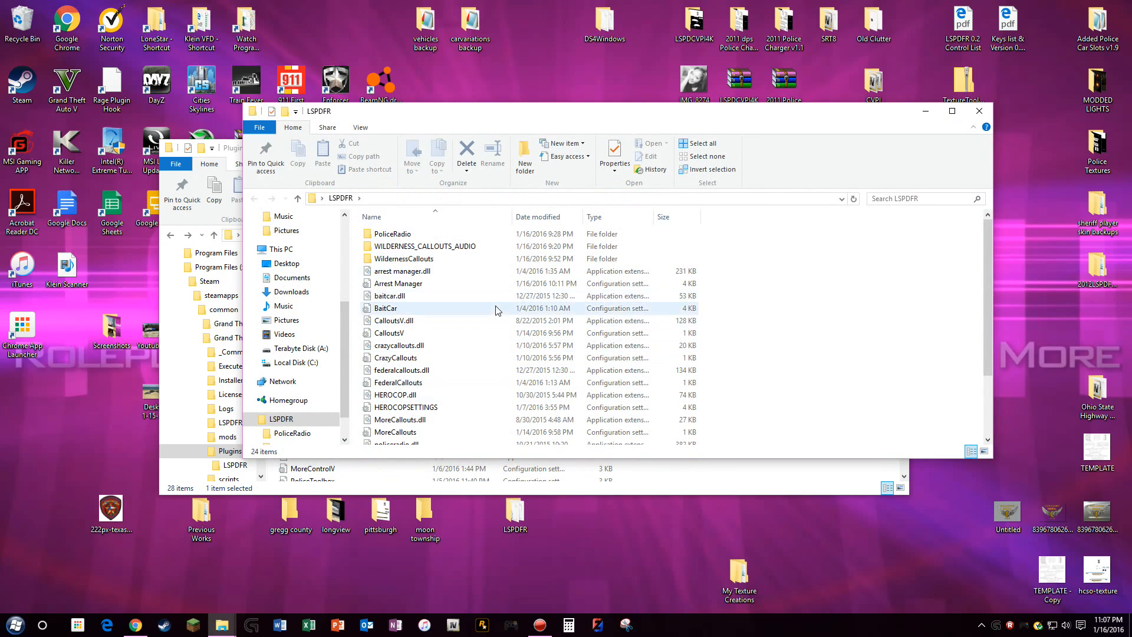
scroll("down", 3)
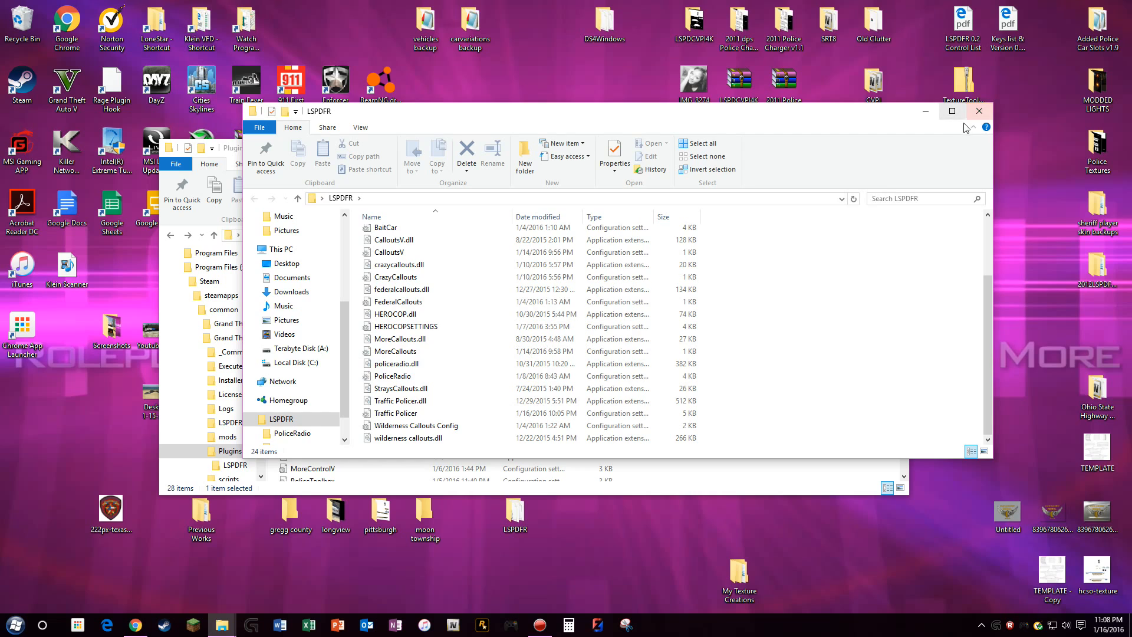
left_click(979, 111)
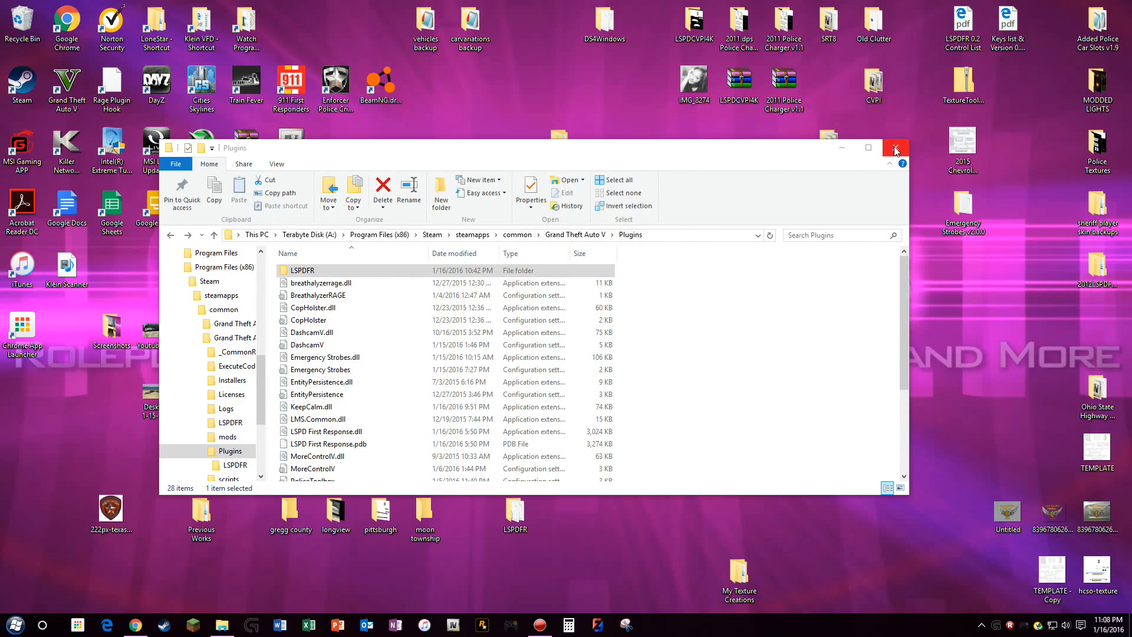
left_click(896, 148)
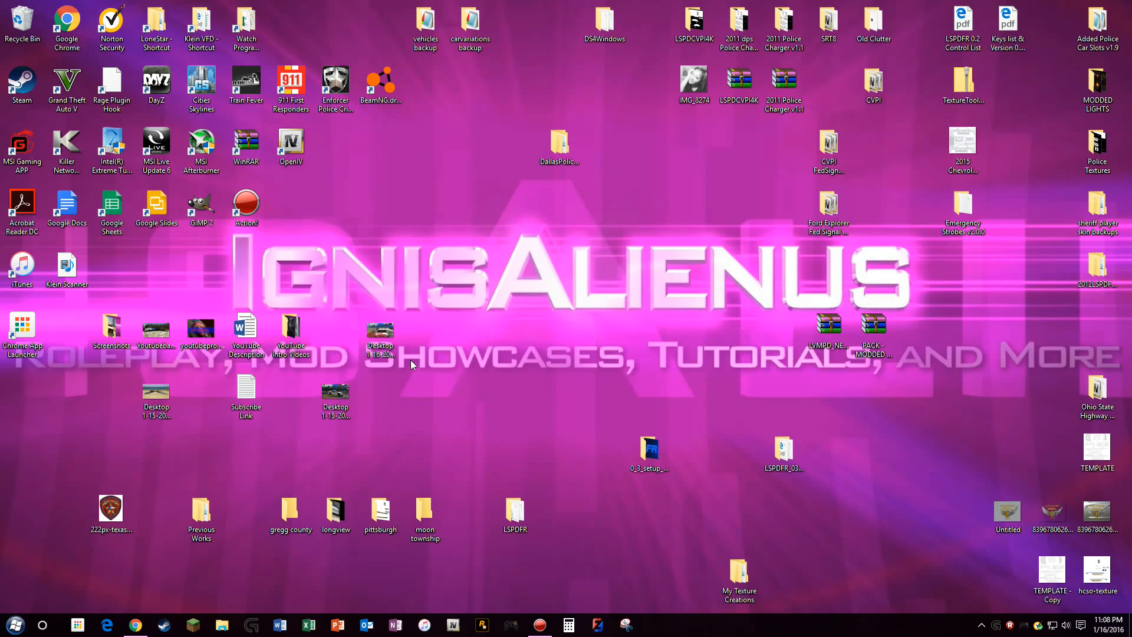
mouse_move(538, 571)
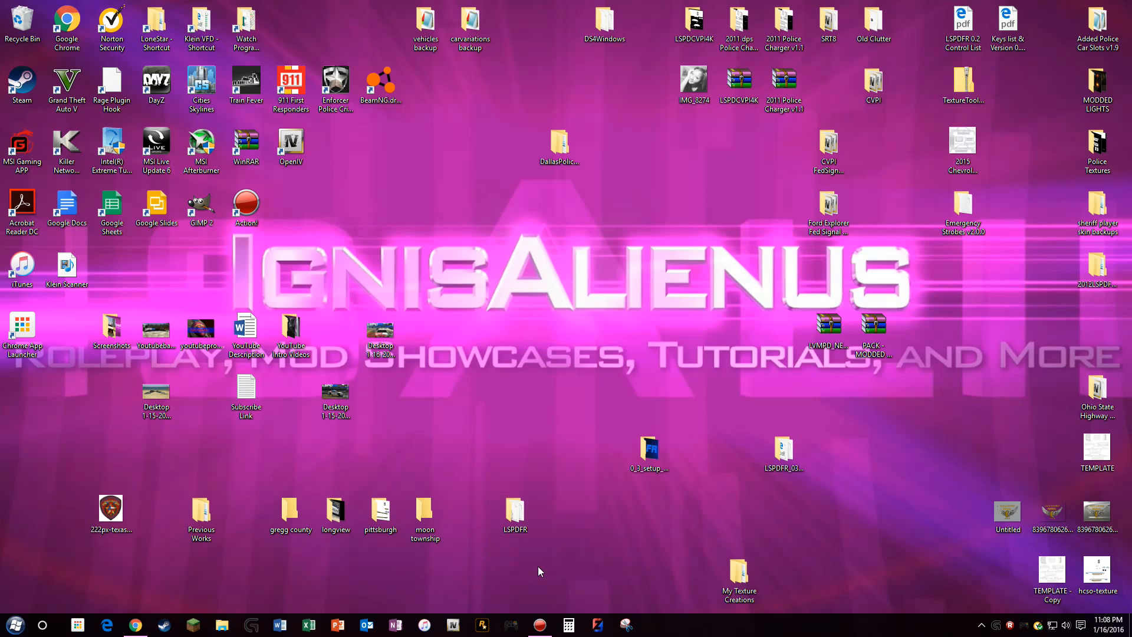
Step: Restore the Chrome window showing the LSPD First Response 0.3 page
left_click(135, 625)
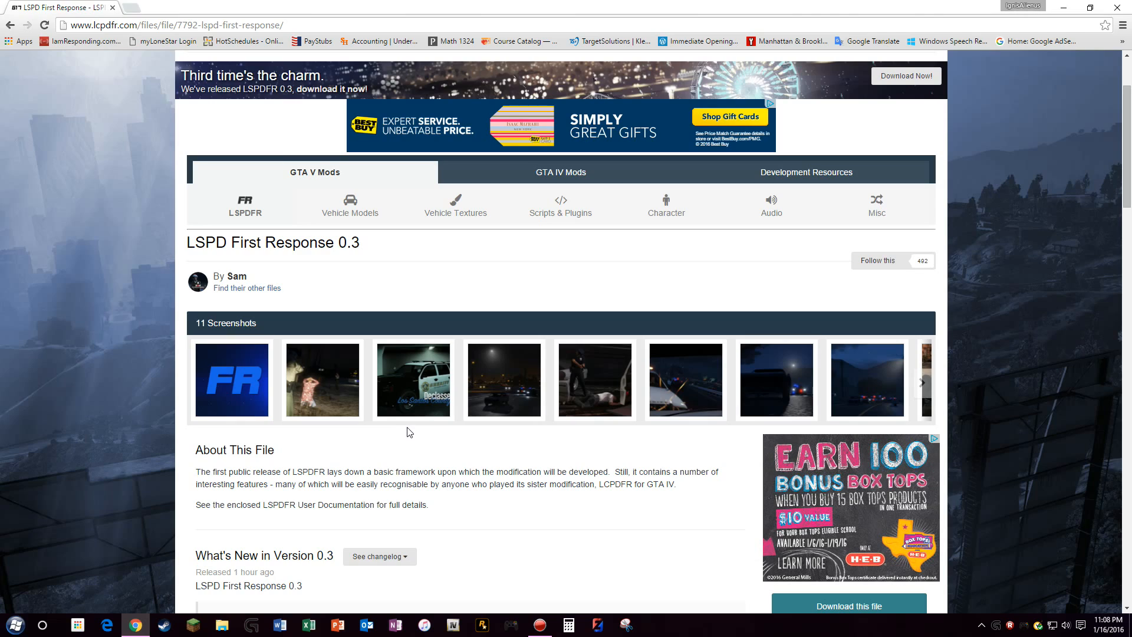
mouse_move(403, 475)
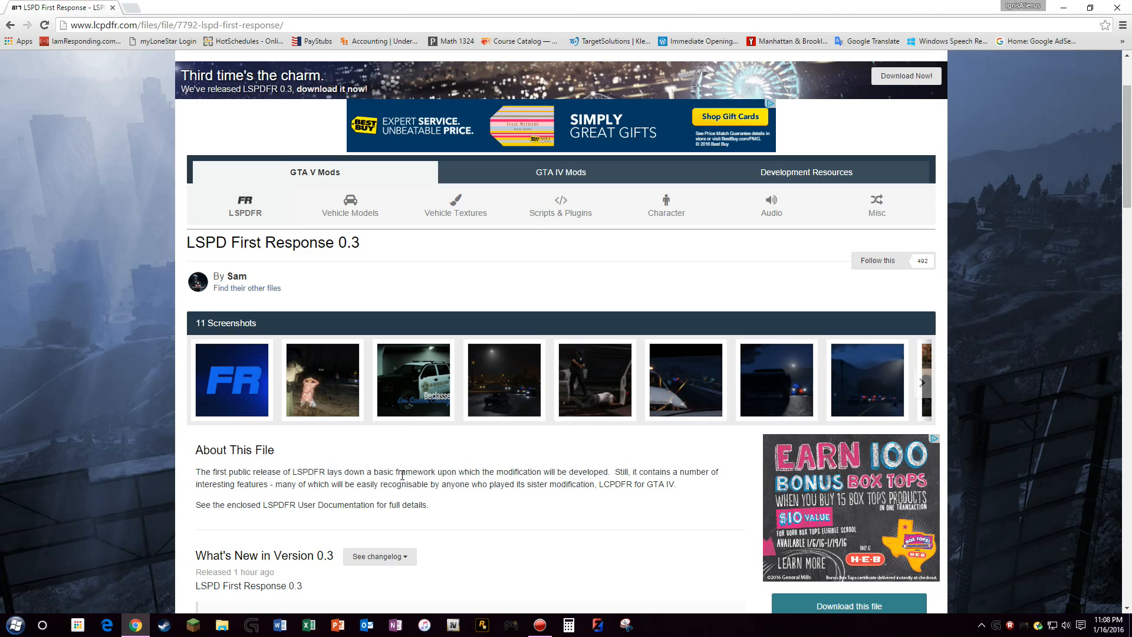
mouse_move(447, 610)
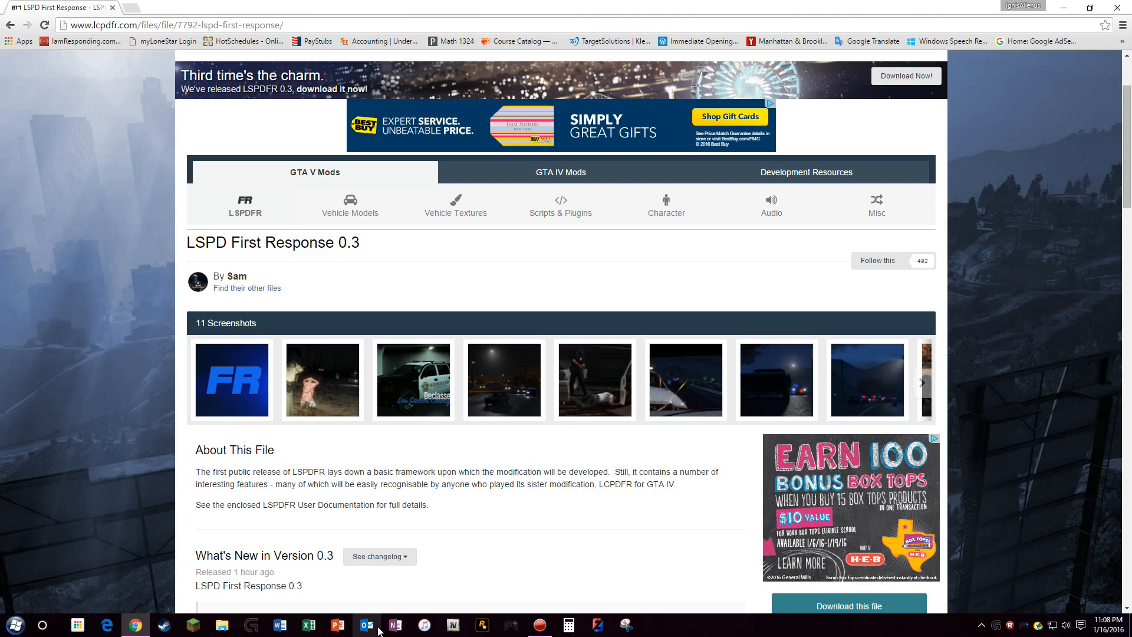
mouse_move(379, 625)
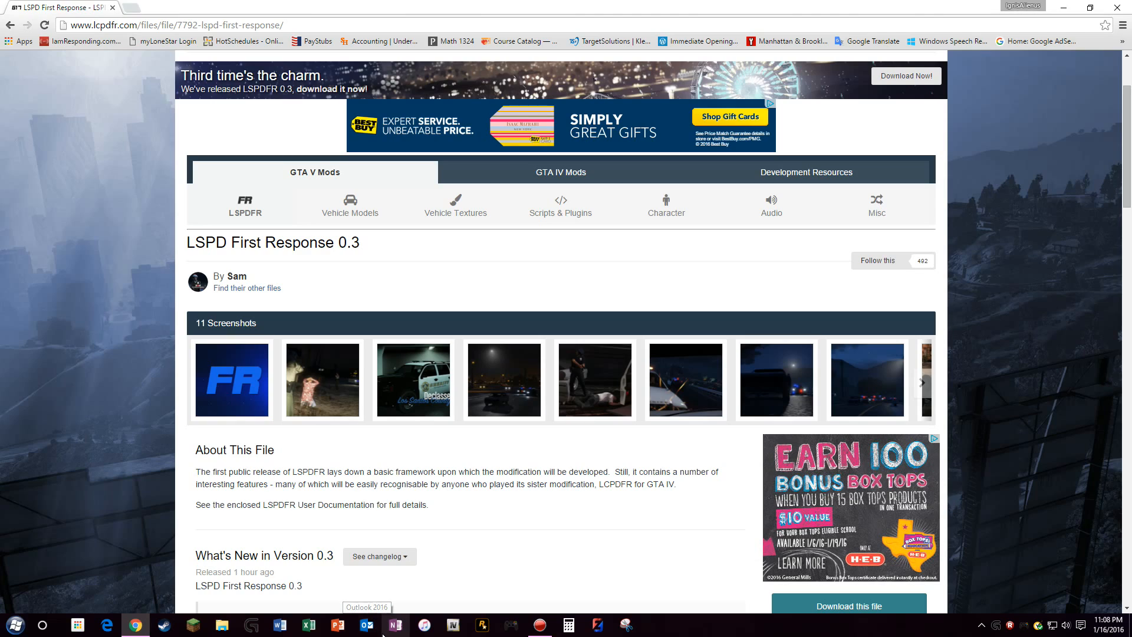
mouse_move(452, 626)
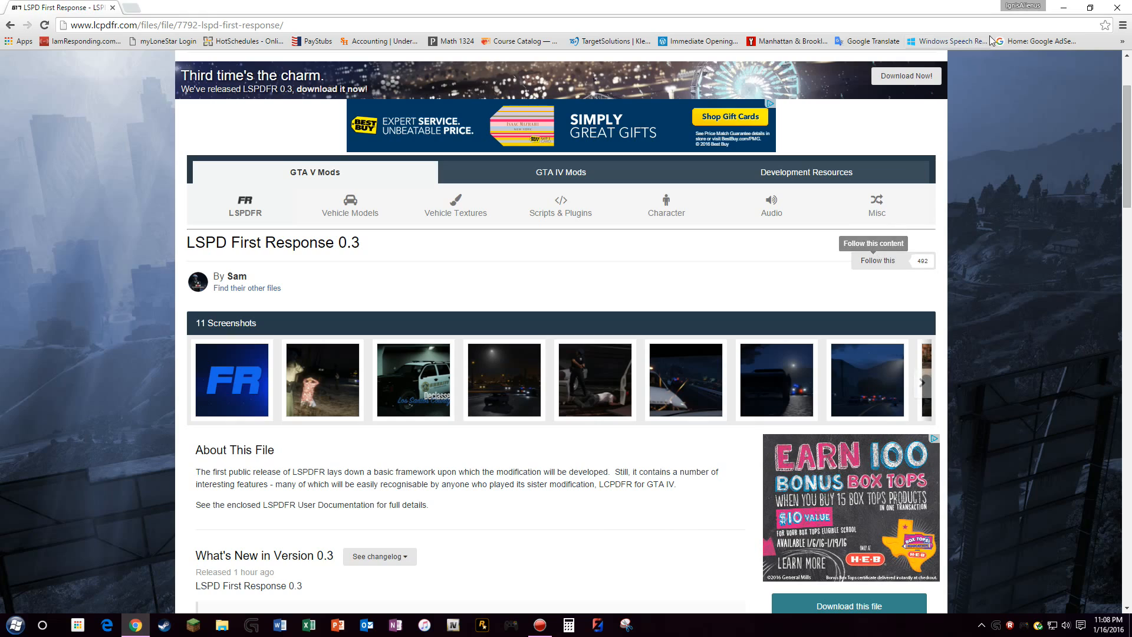
mouse_move(250, 40)
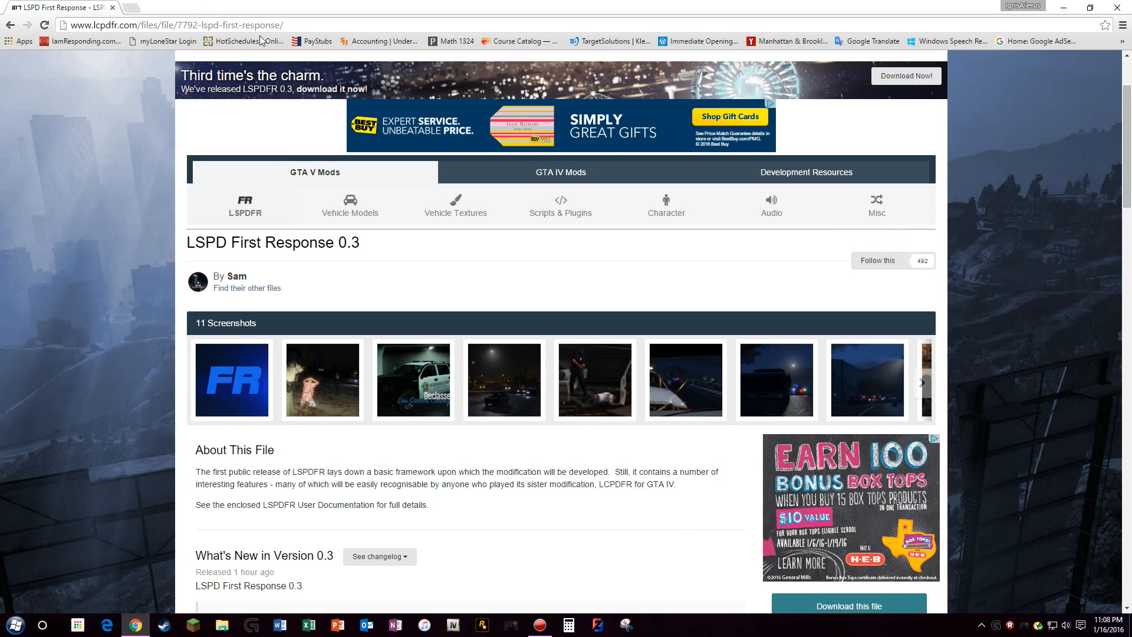
mouse_move(263, 57)
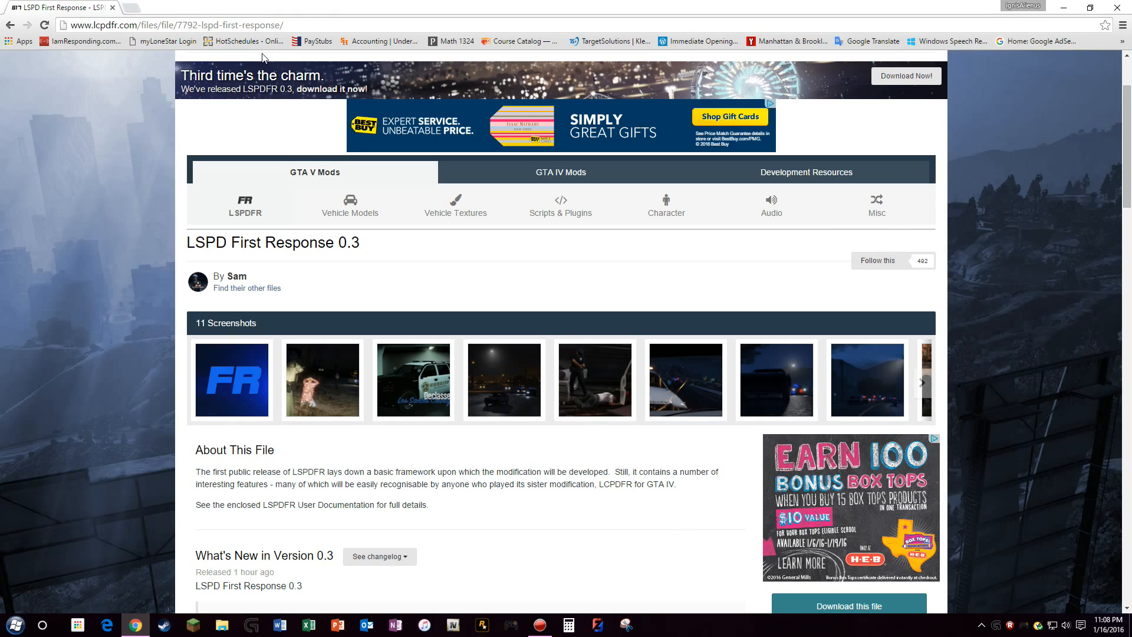
mouse_move(1124, 7)
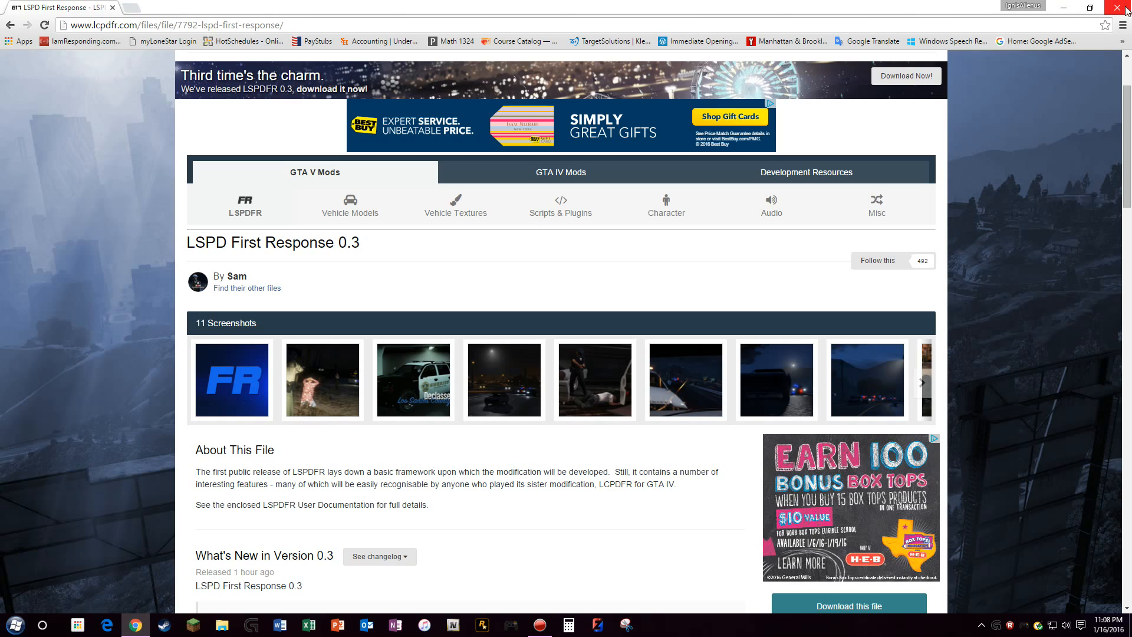
Step: Close Chrome so the desktop with 0_3_setup_alternative shows again
left_click(1124, 7)
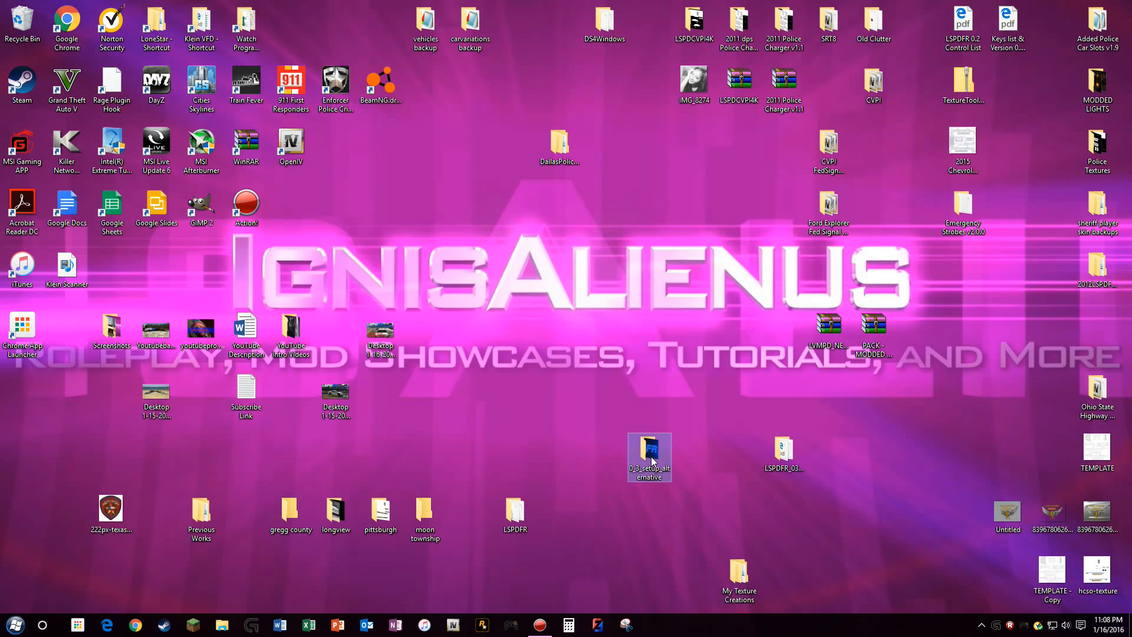
double_click(648, 458)
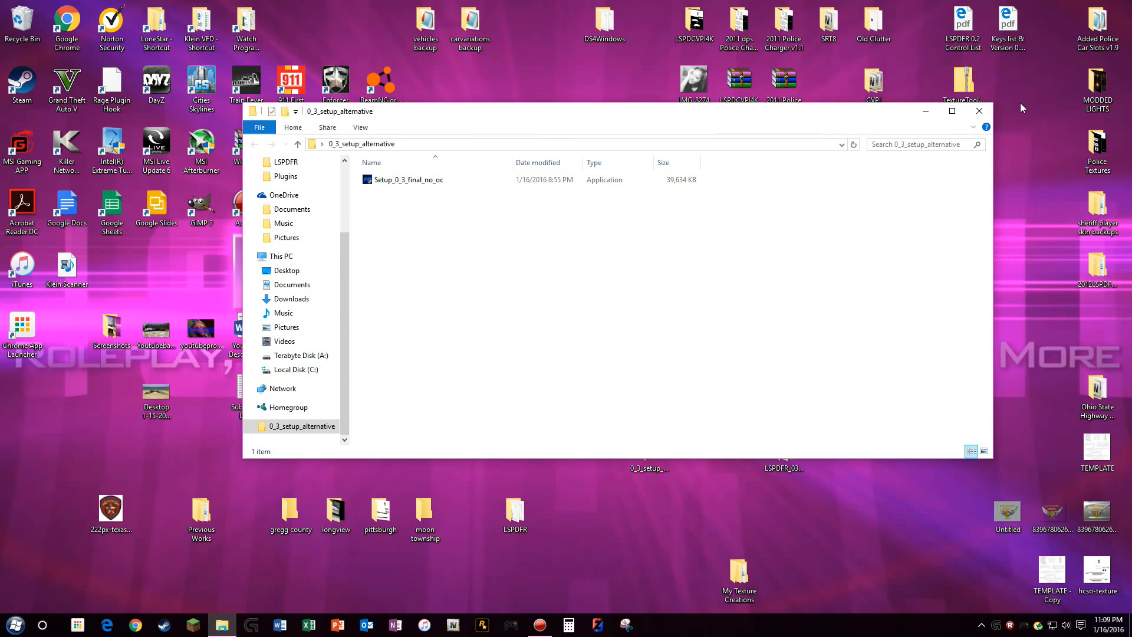
mouse_move(951, 111)
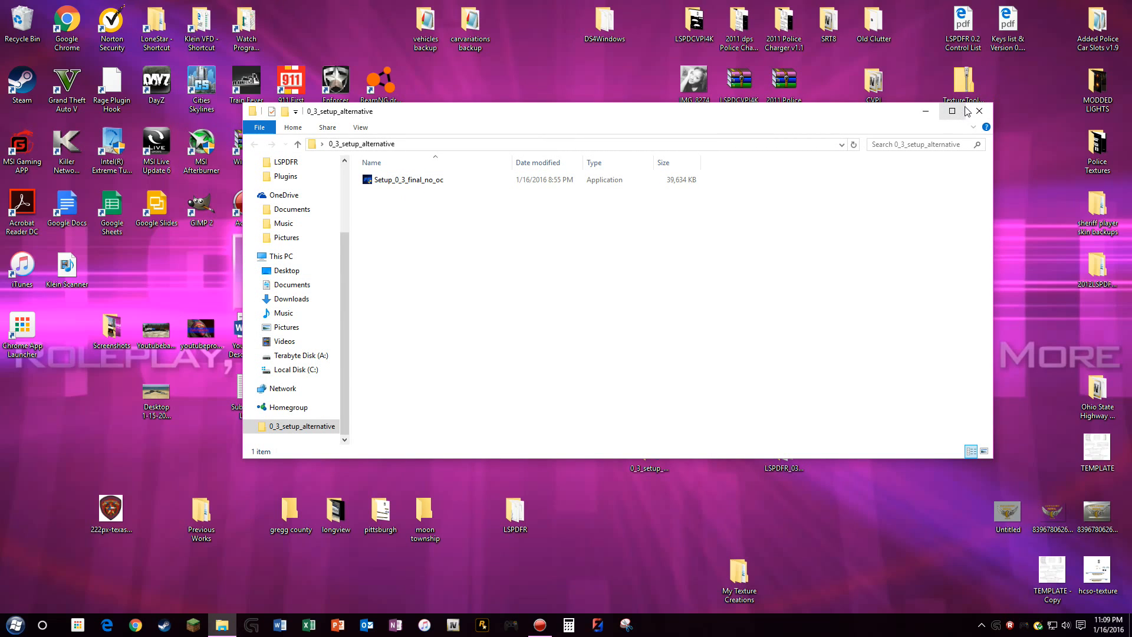
left_click(979, 111)
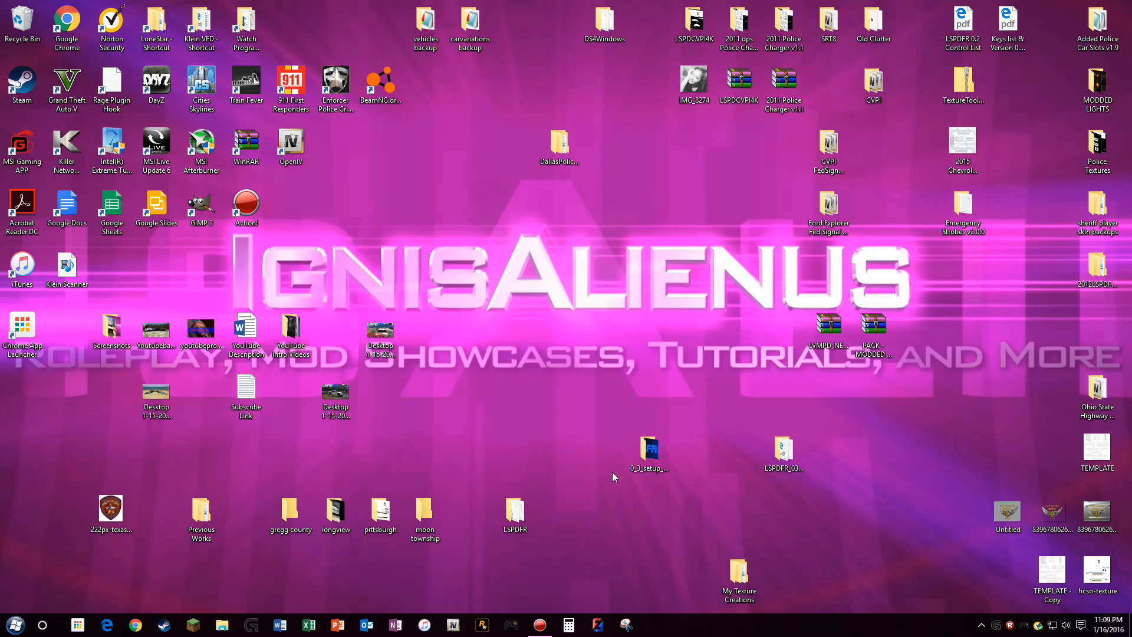
mouse_move(605, 379)
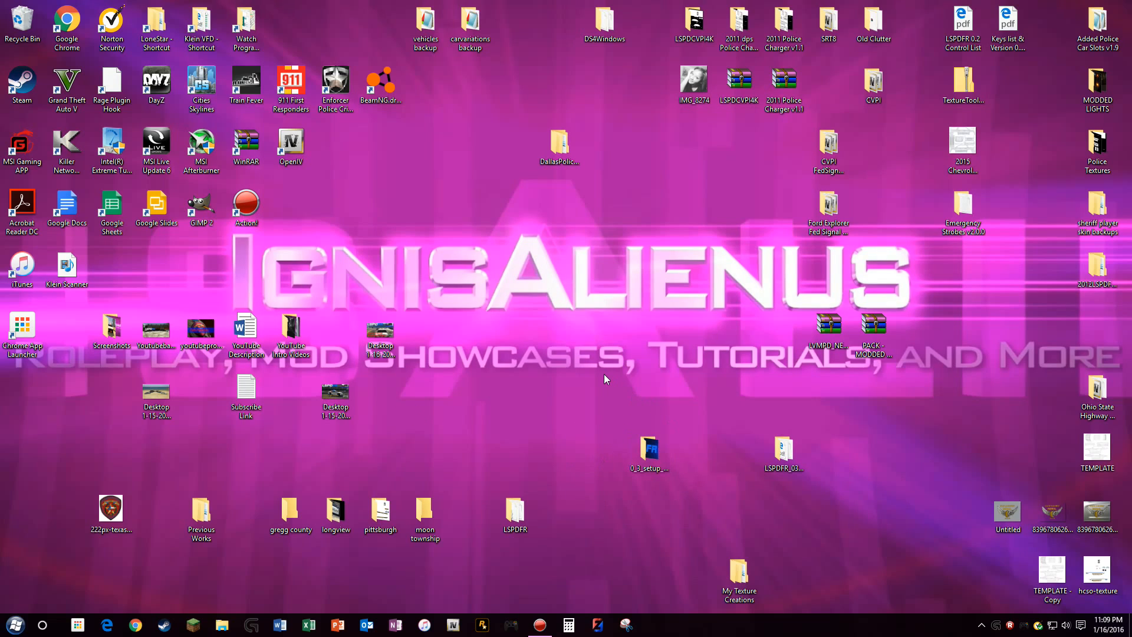
mouse_move(556, 413)
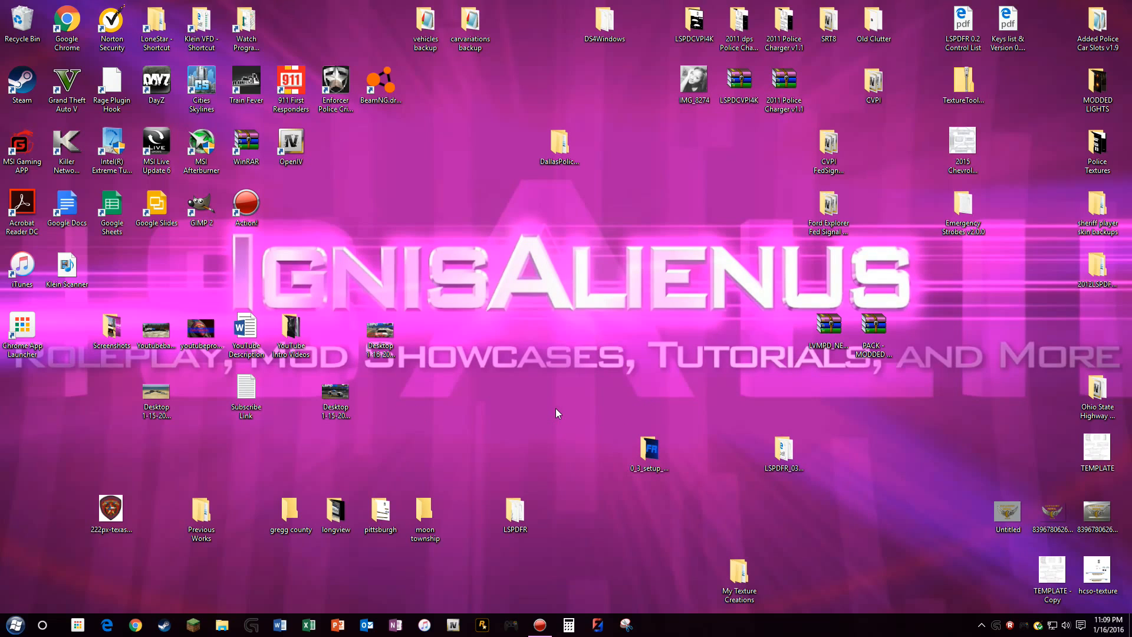
left_click(649, 448)
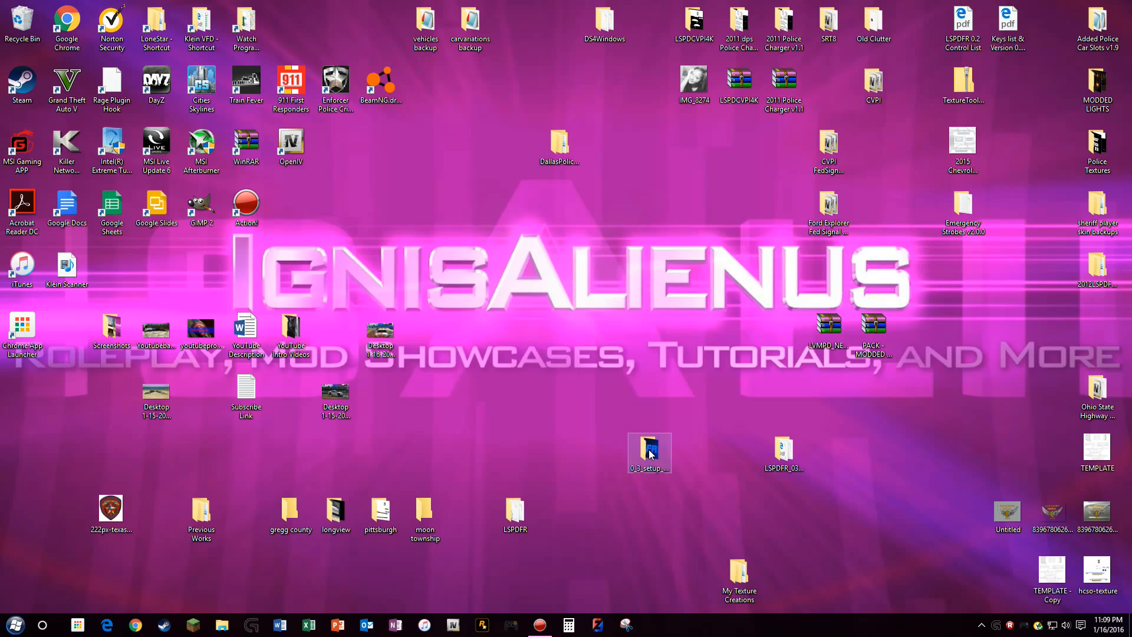
mouse_move(649, 448)
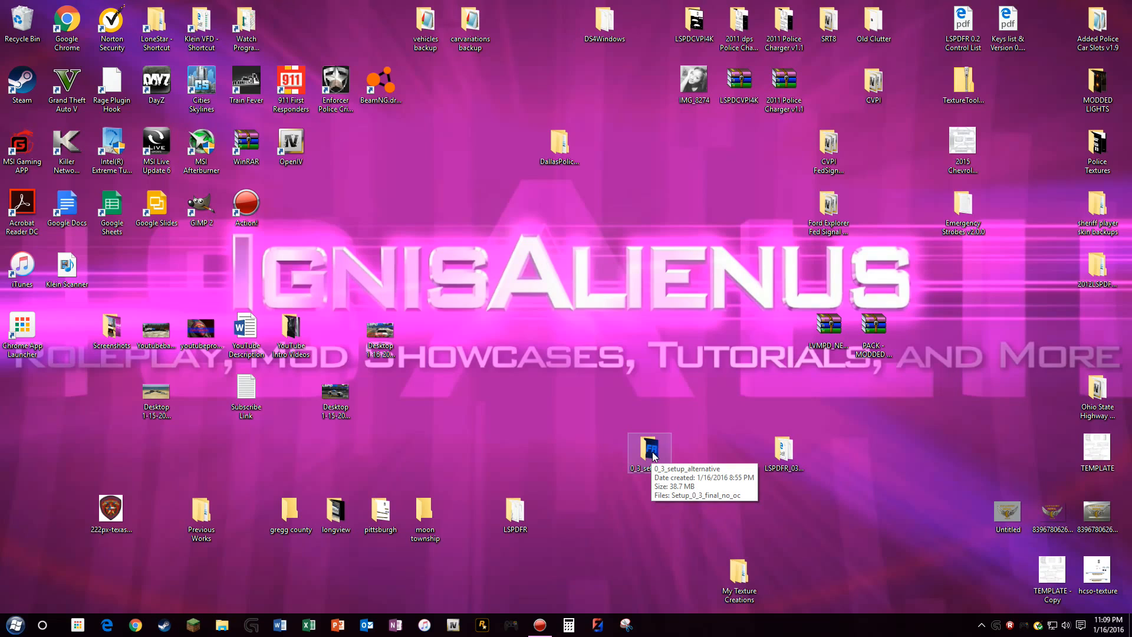
left_click(648, 449)
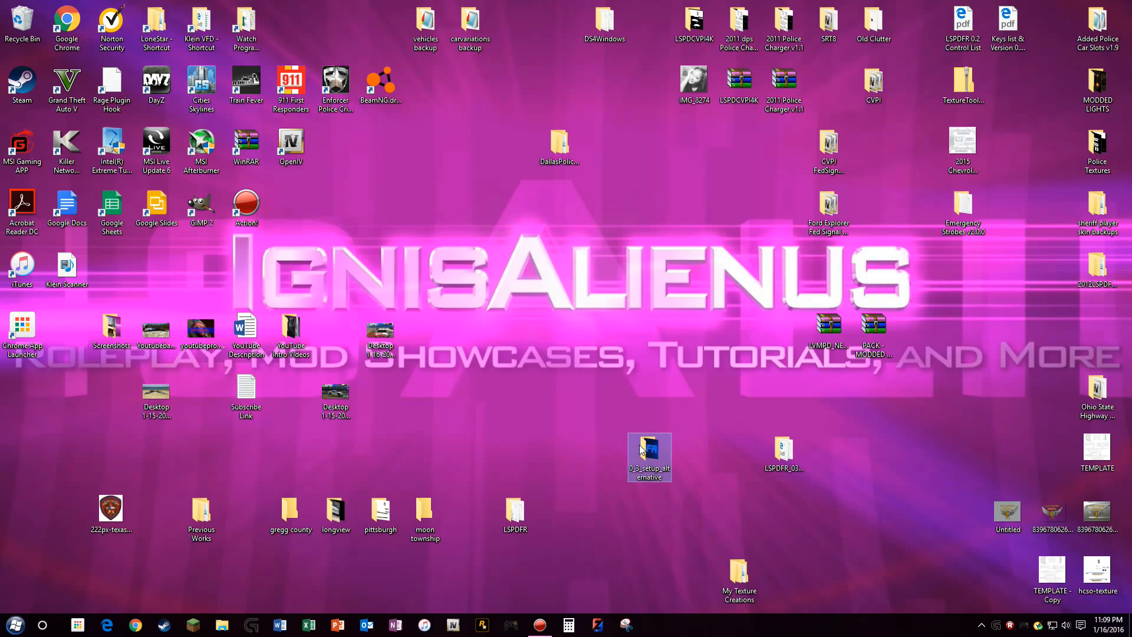
mouse_move(635, 458)
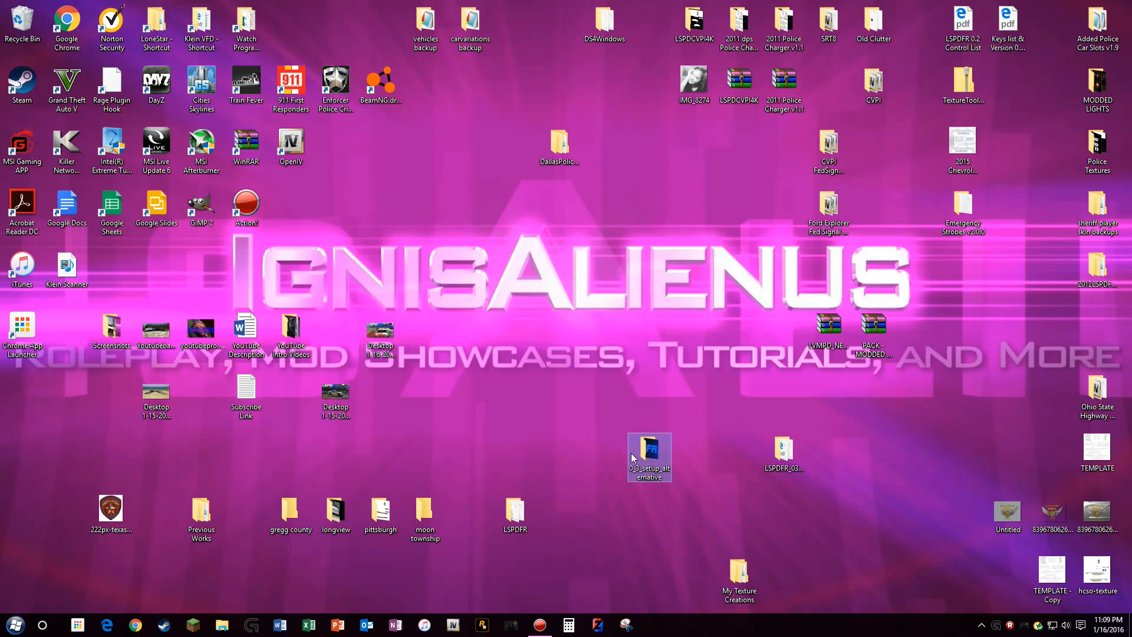